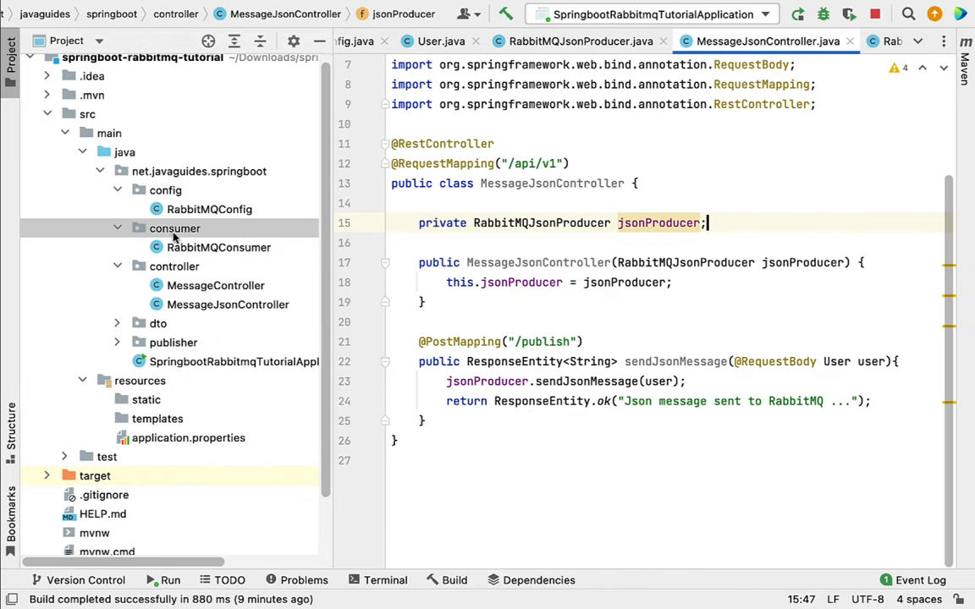
# Create a new Java class named RabbitMQJsonConsumer in the consumer package
pyautogui.rightClick(175, 228)
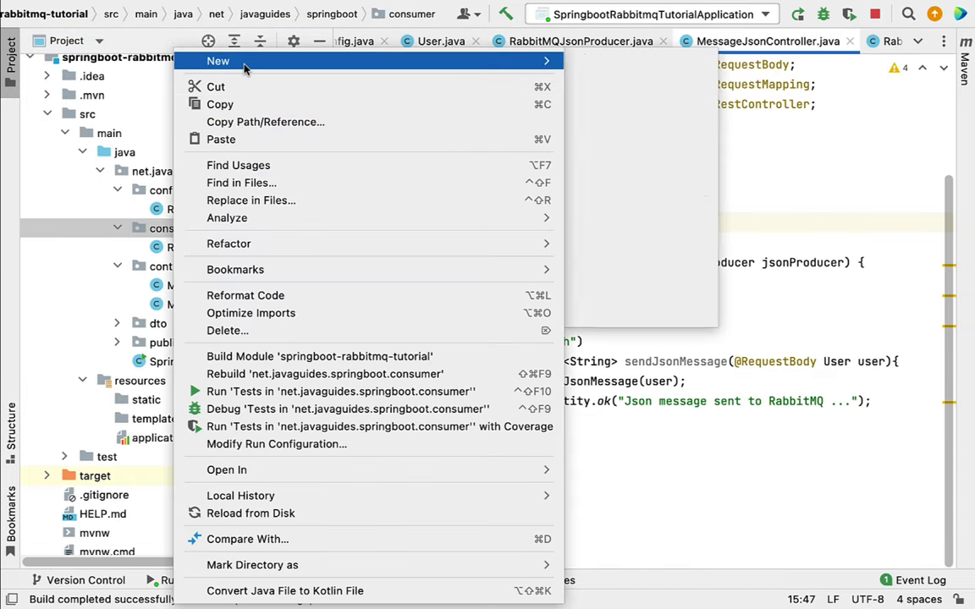
pyautogui.click(219, 60)
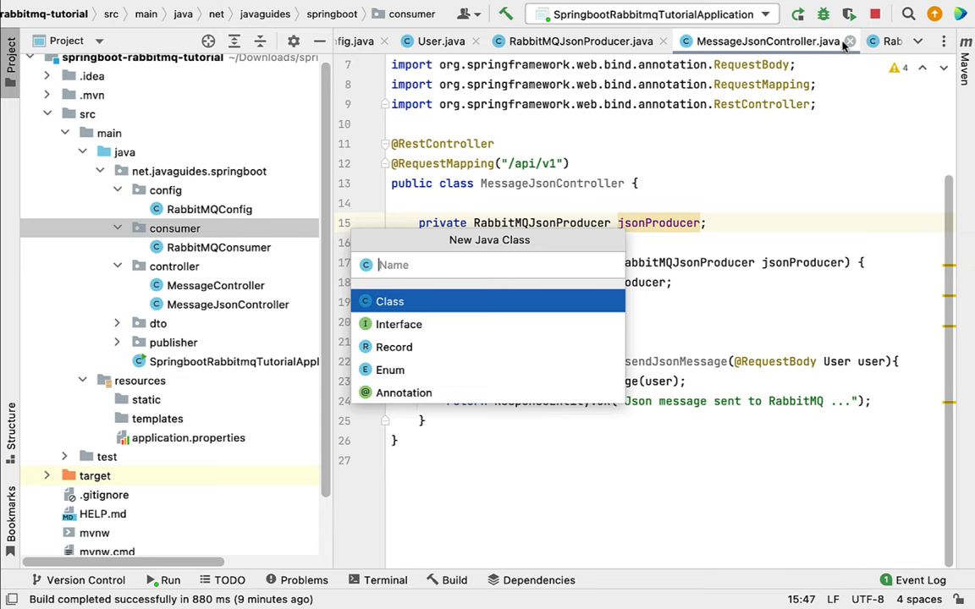
pyautogui.write('RabbitM')
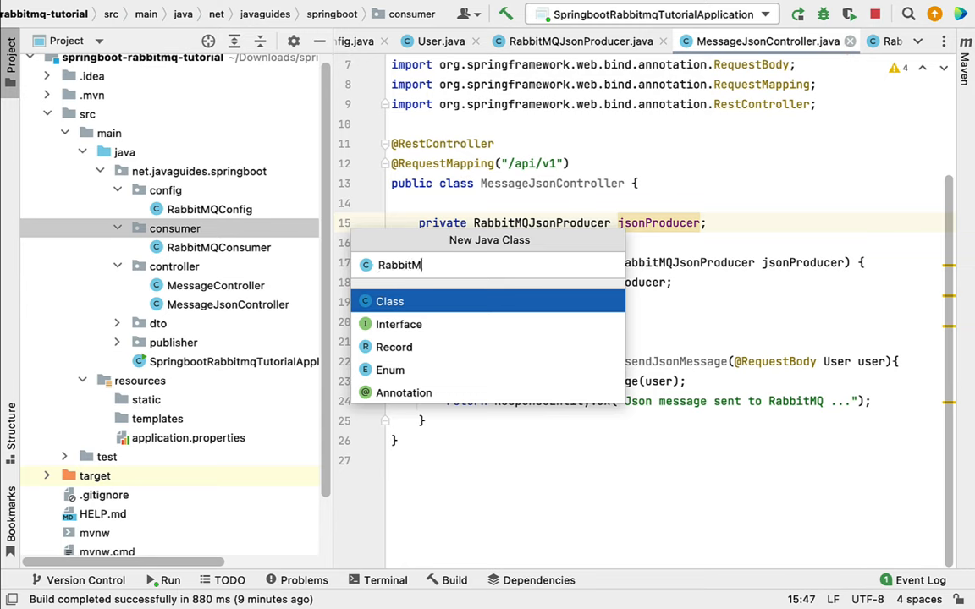
pyautogui.write('QJson')
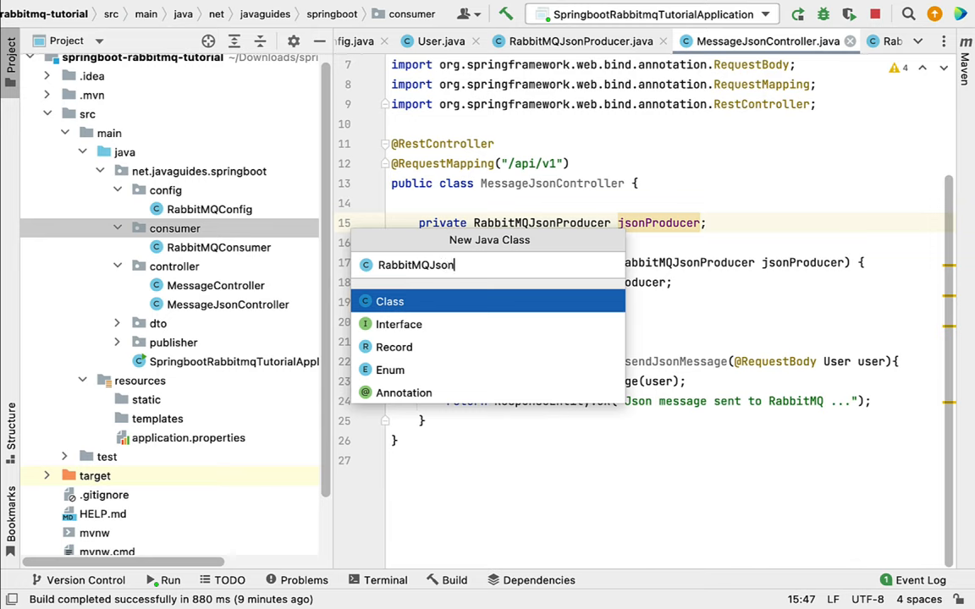
pyautogui.write('Consumer')
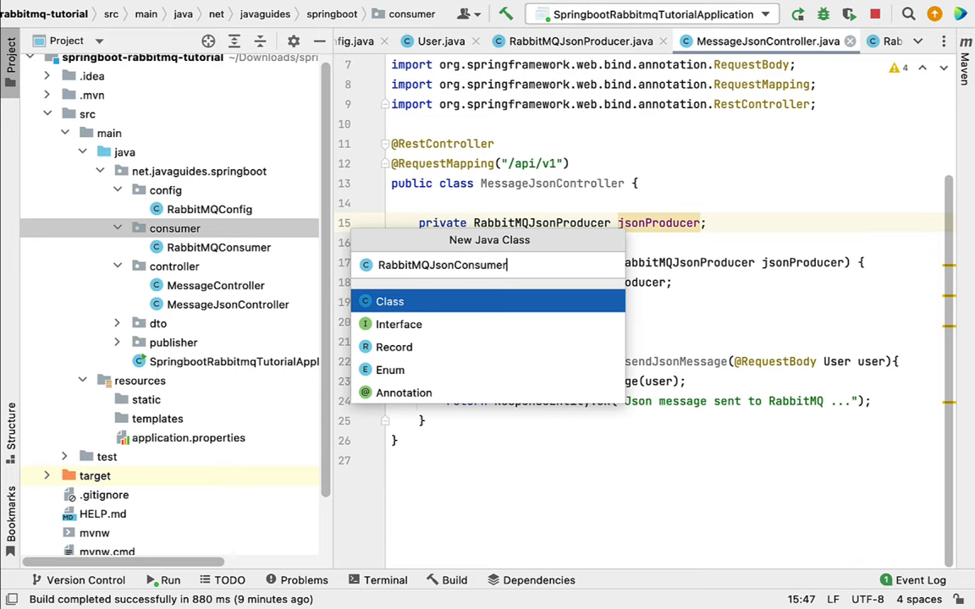
pyautogui.click(389, 302)
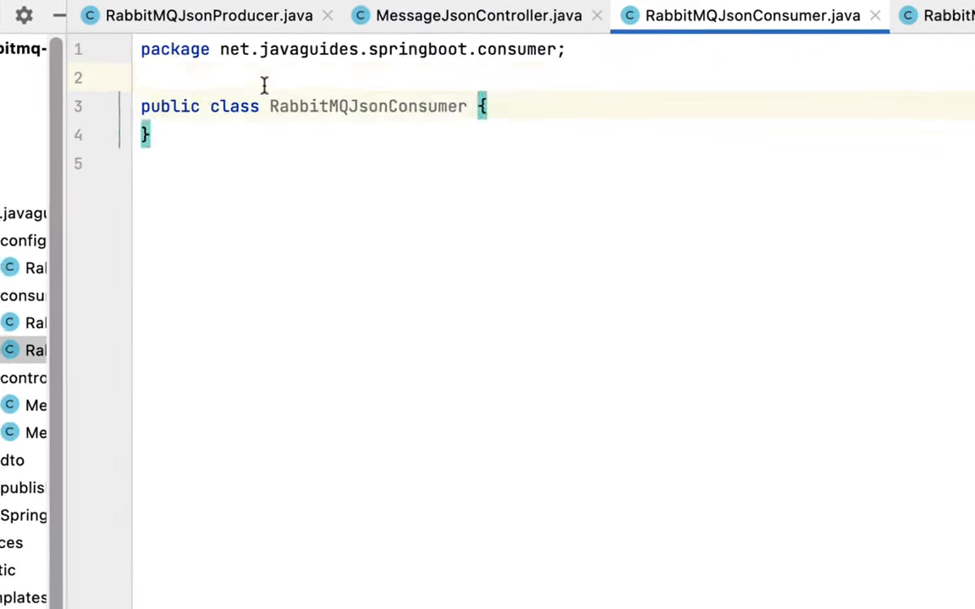
pyautogui.write('@Service')
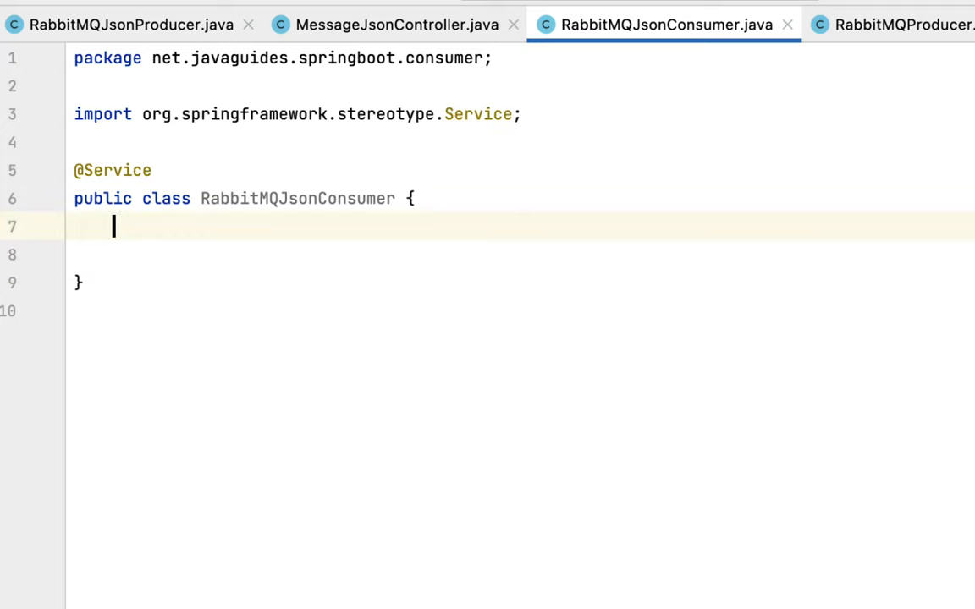
pyautogui.write('private')
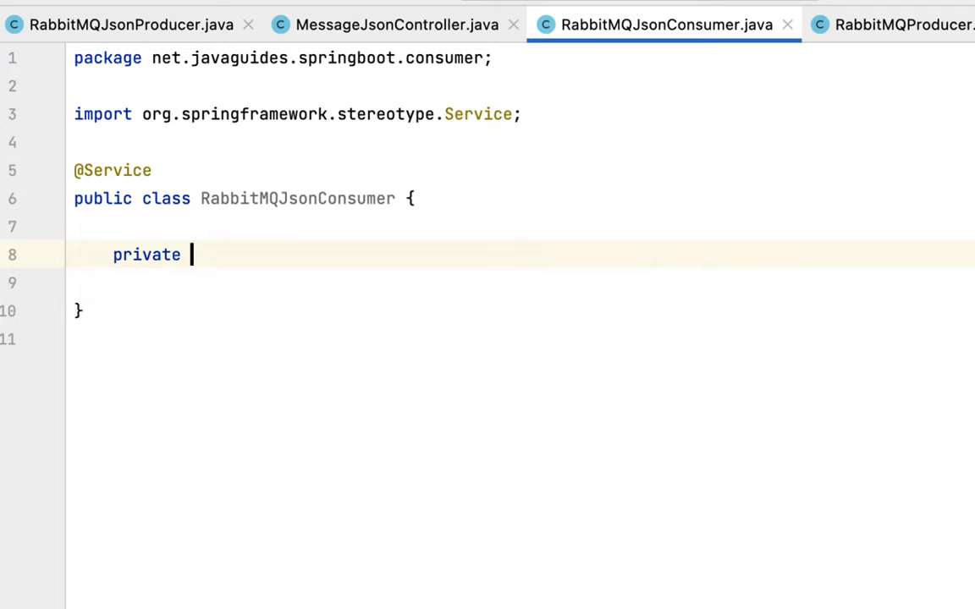
pyautogui.write('static final L')
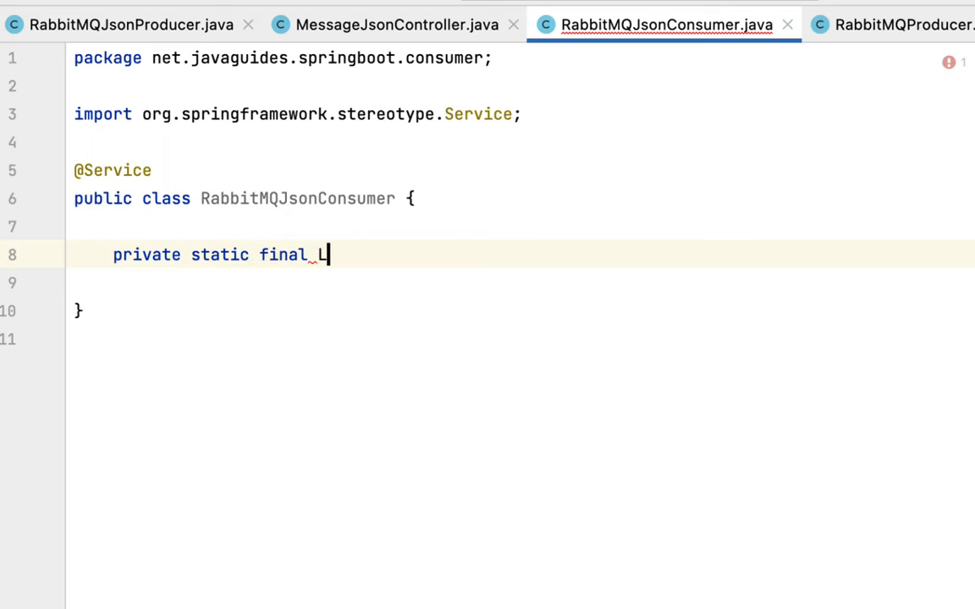
pyautogui.write('ogger')
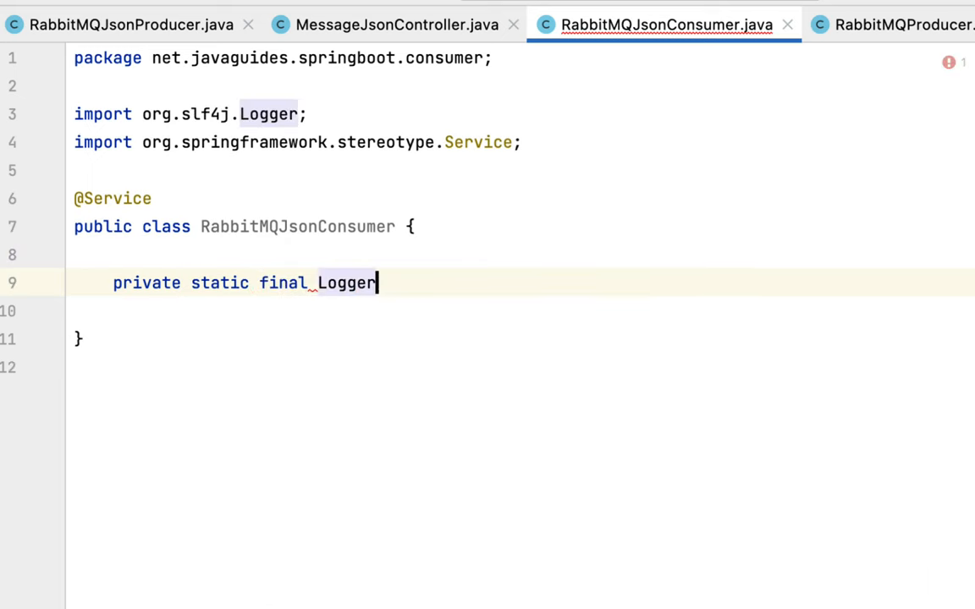
pyautogui.write('LOGGER = Lo')
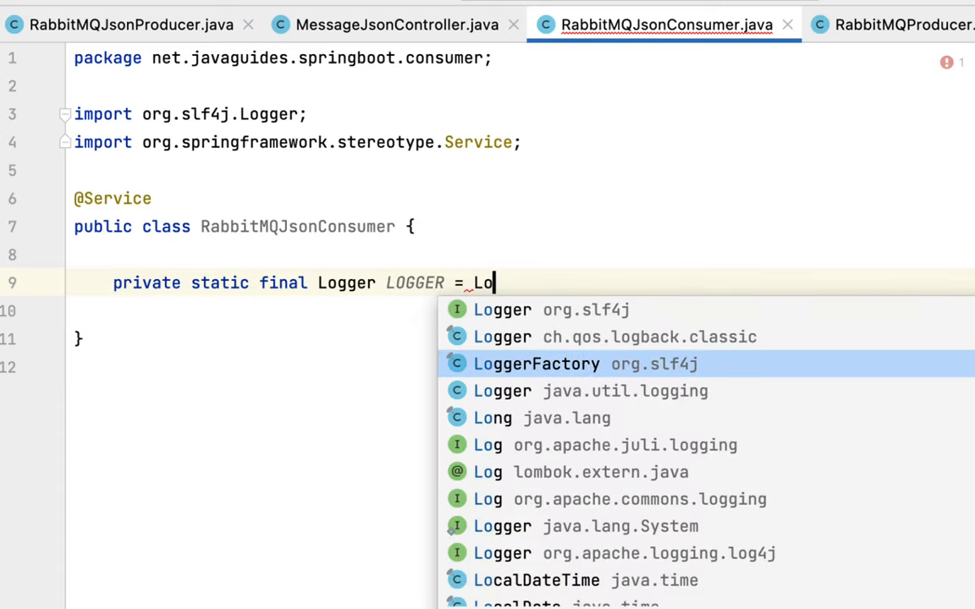
pyautogui.click(536, 364)
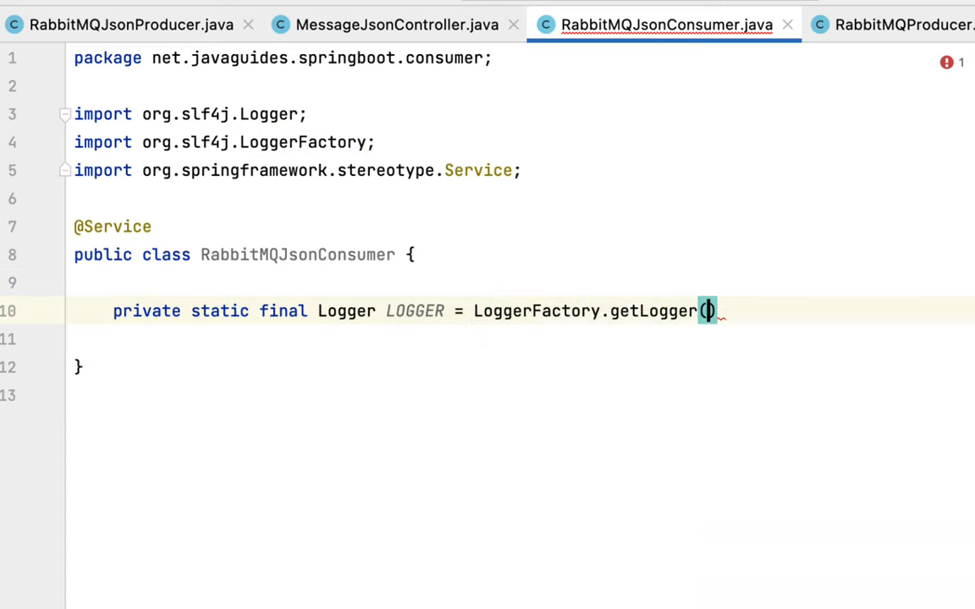
pyautogui.write('Ra')
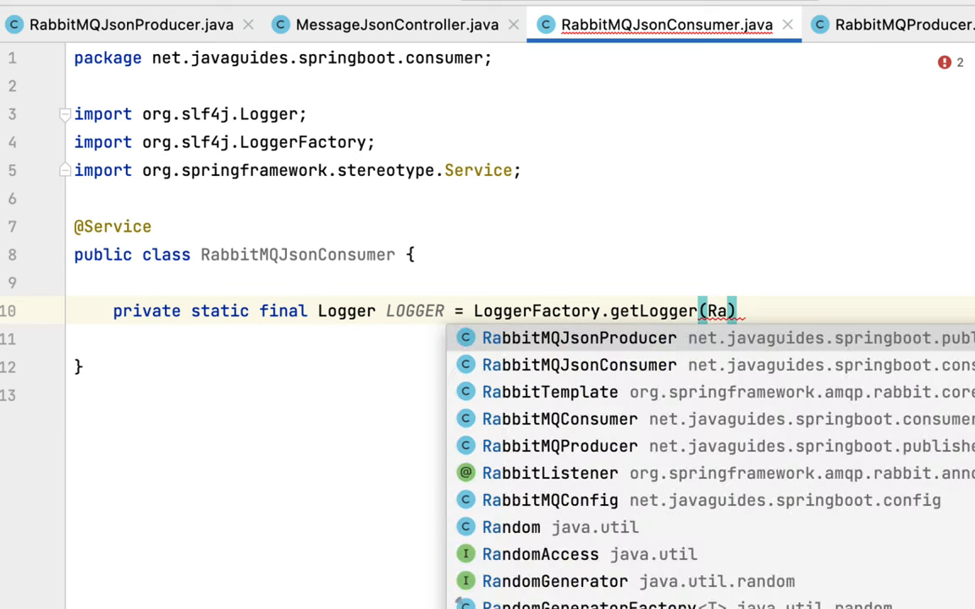
pyautogui.click(579, 338)
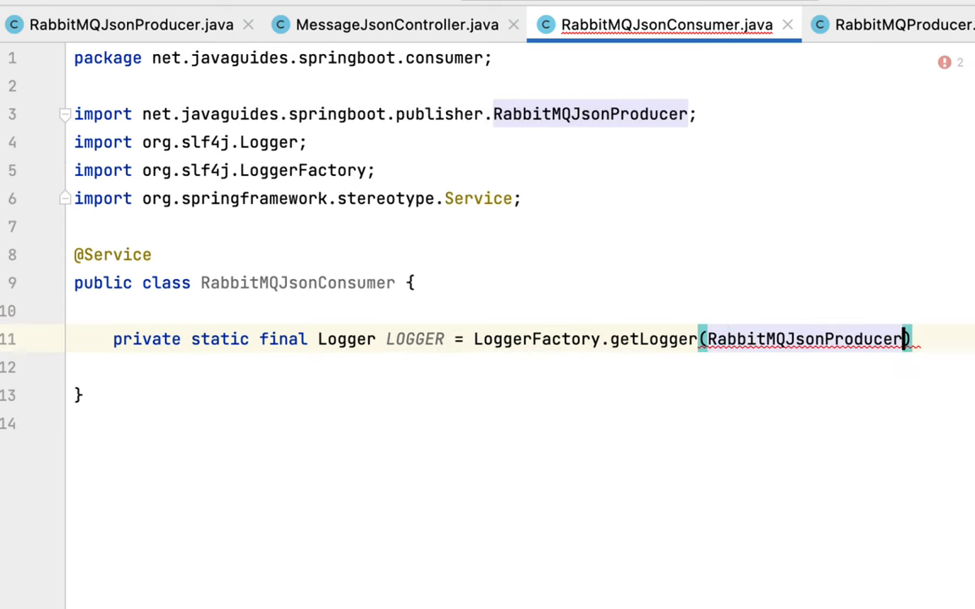
pyautogui.press('Backspace')
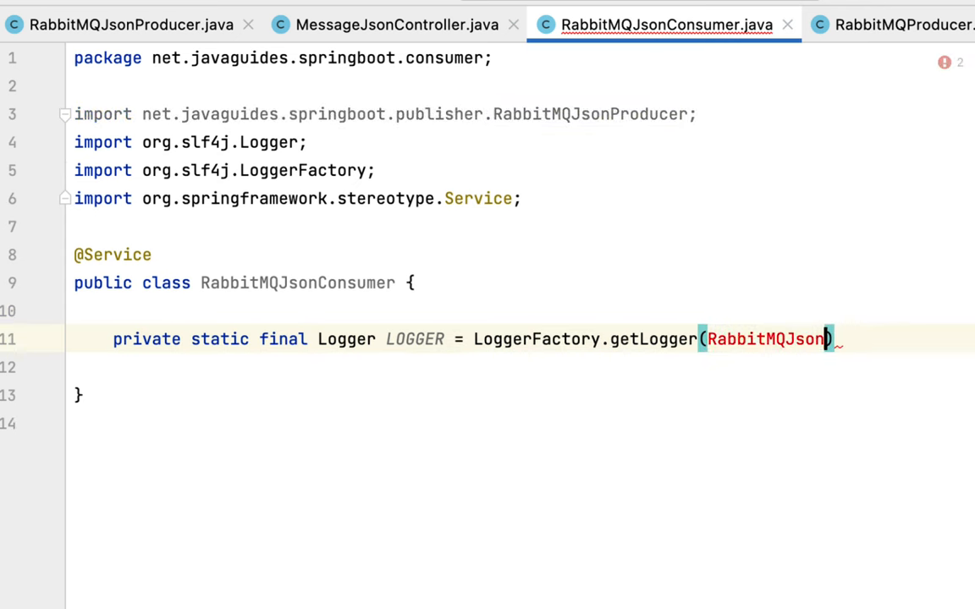
pyautogui.write('Consumer.')
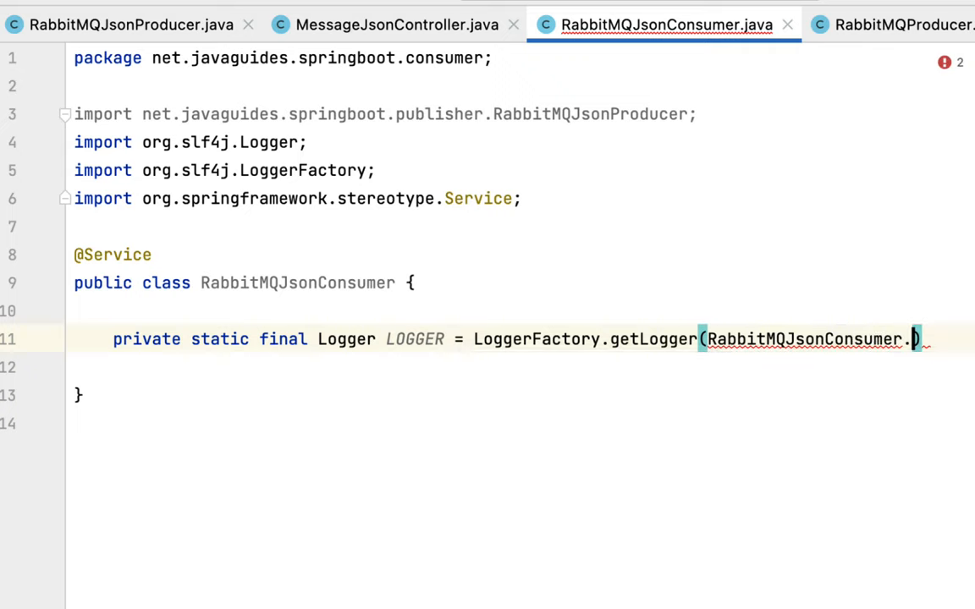
pyautogui.write('class);')
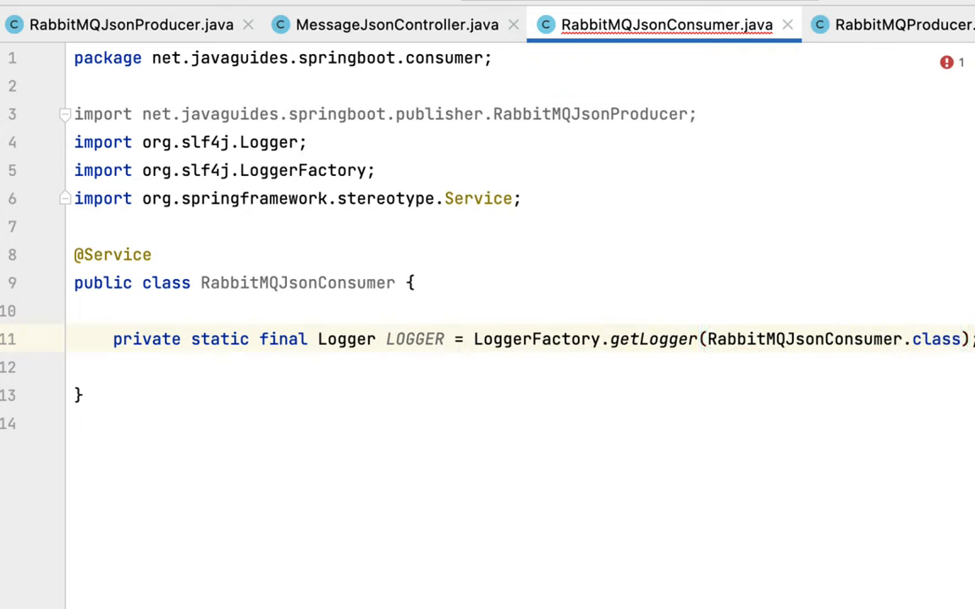
pyautogui.doubleClick(590, 114)
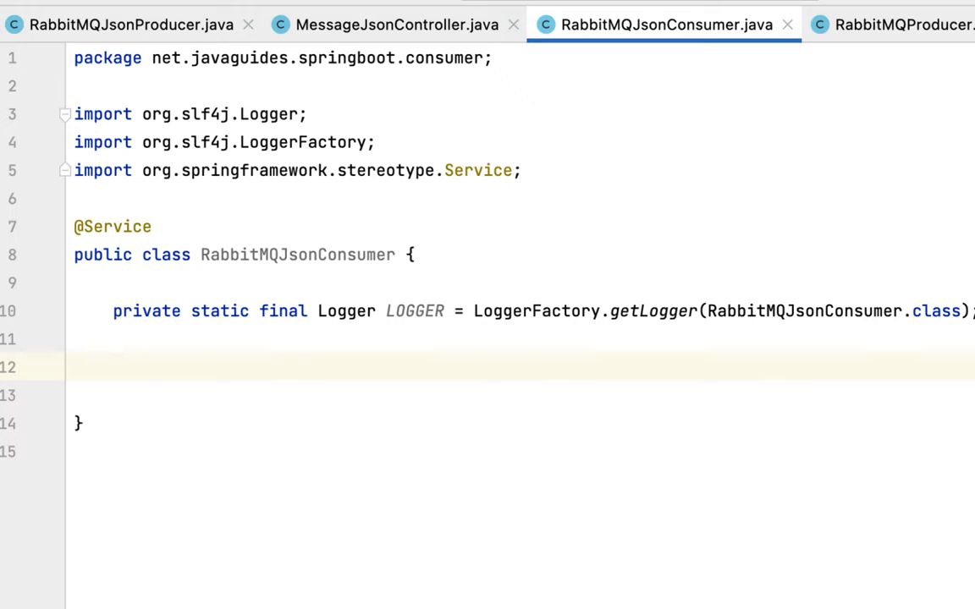
# Add an empty public void consumeJsonMessage() method below the LOGGER field
pyautogui.write('p')
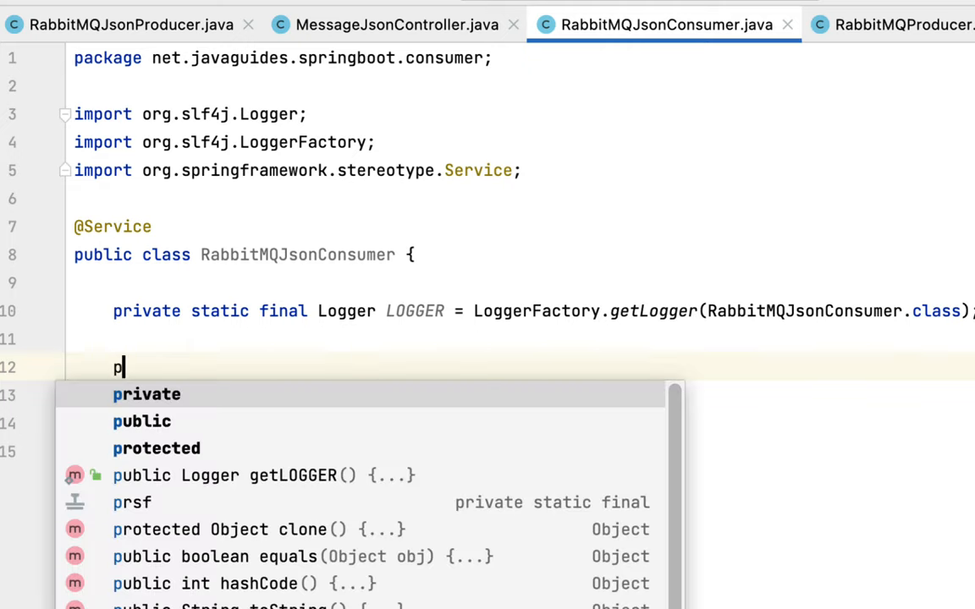
pyautogui.write('ublic')
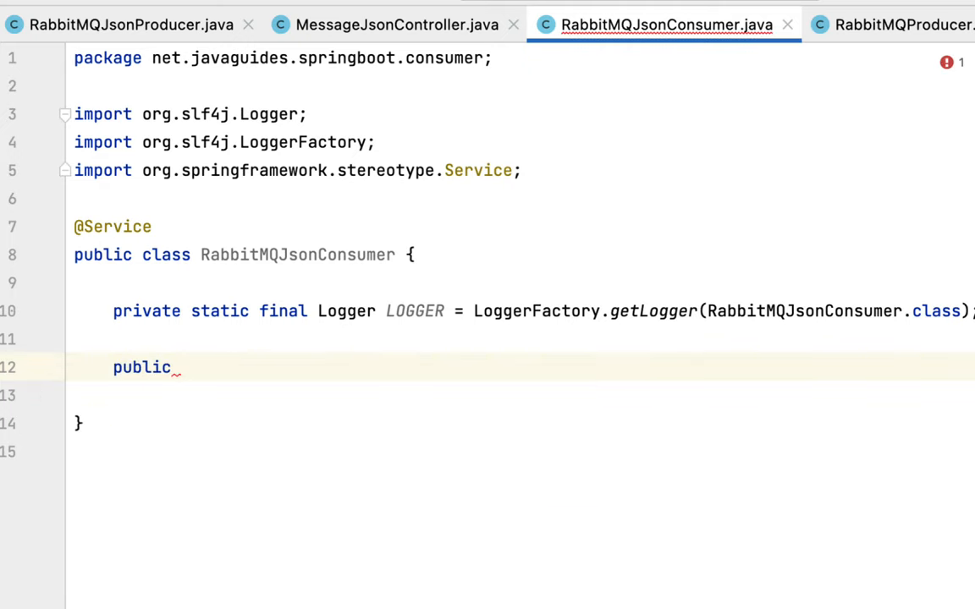
pyautogui.write('void sen')
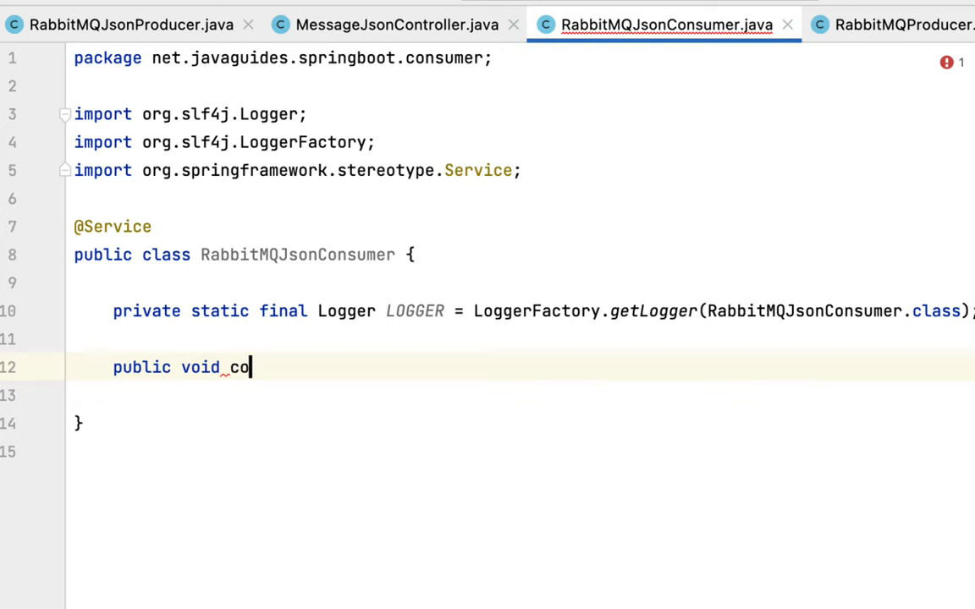
pyautogui.write('nsum')
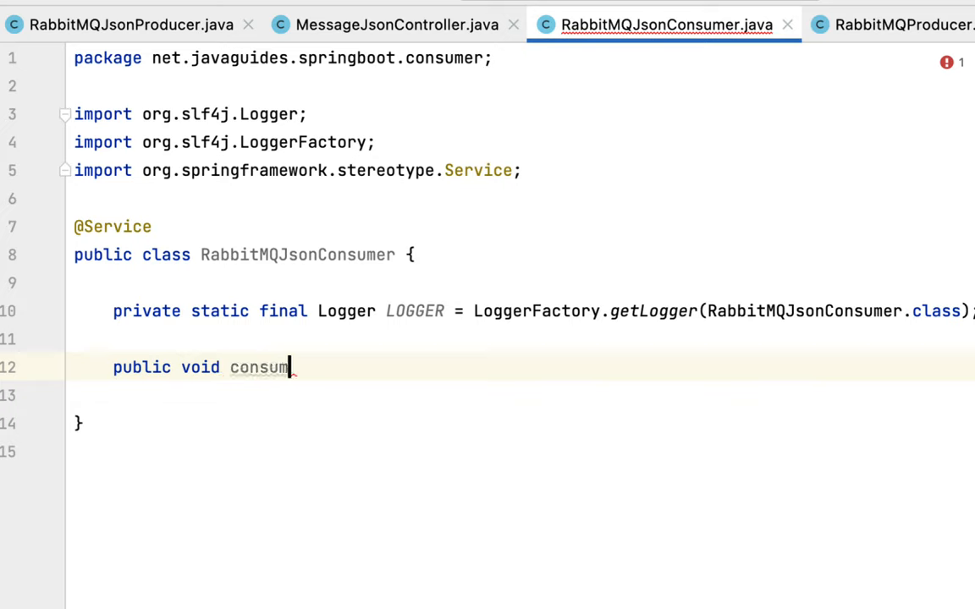
pyautogui.write('eJson')
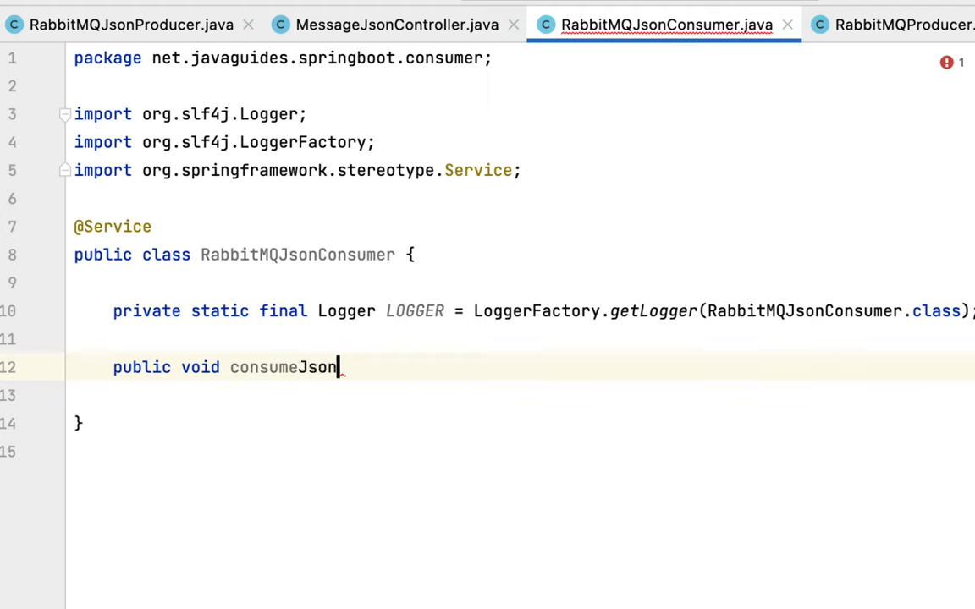
pyautogui.write('Message')
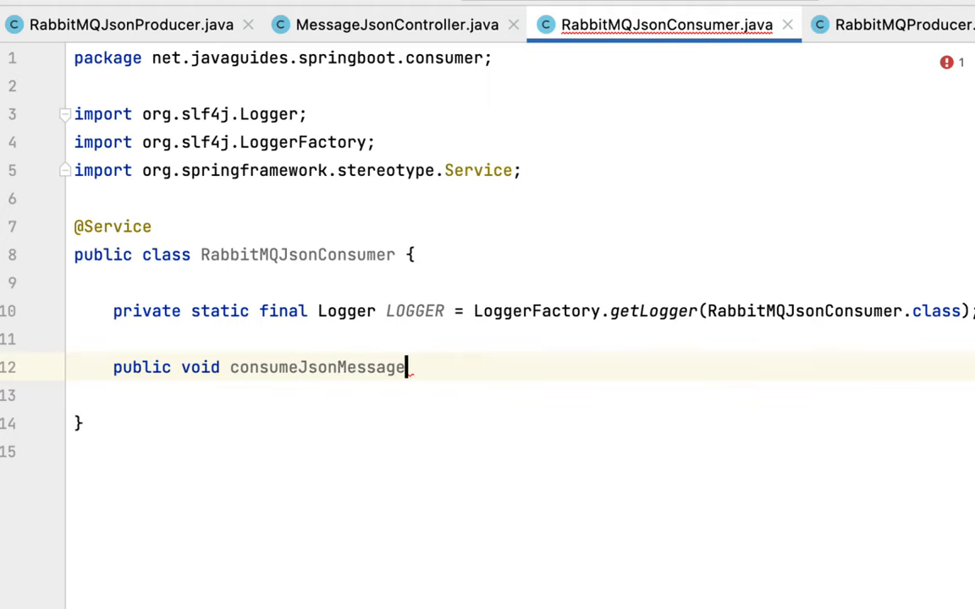
pyautogui.write('(){')
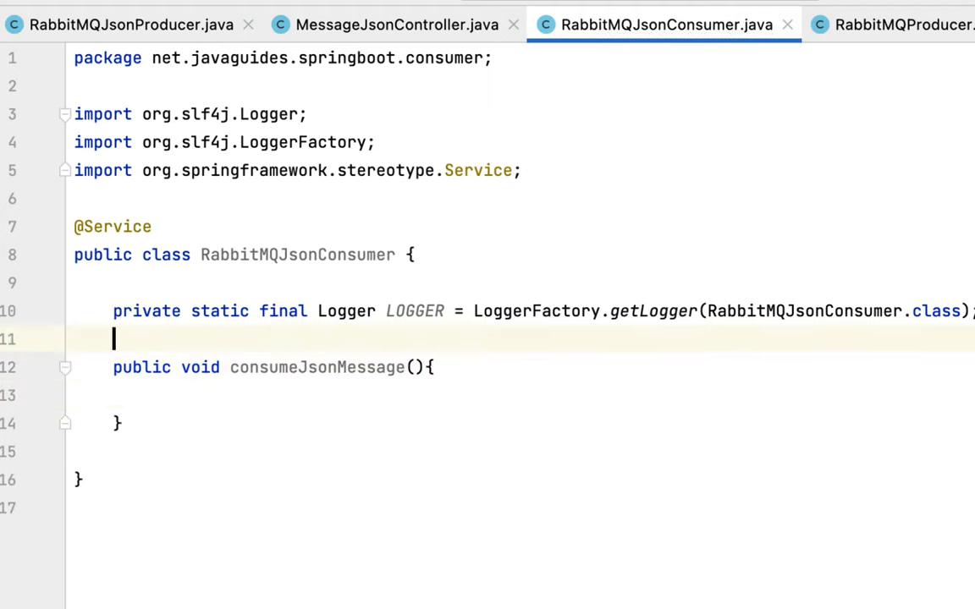
pyautogui.write('@')
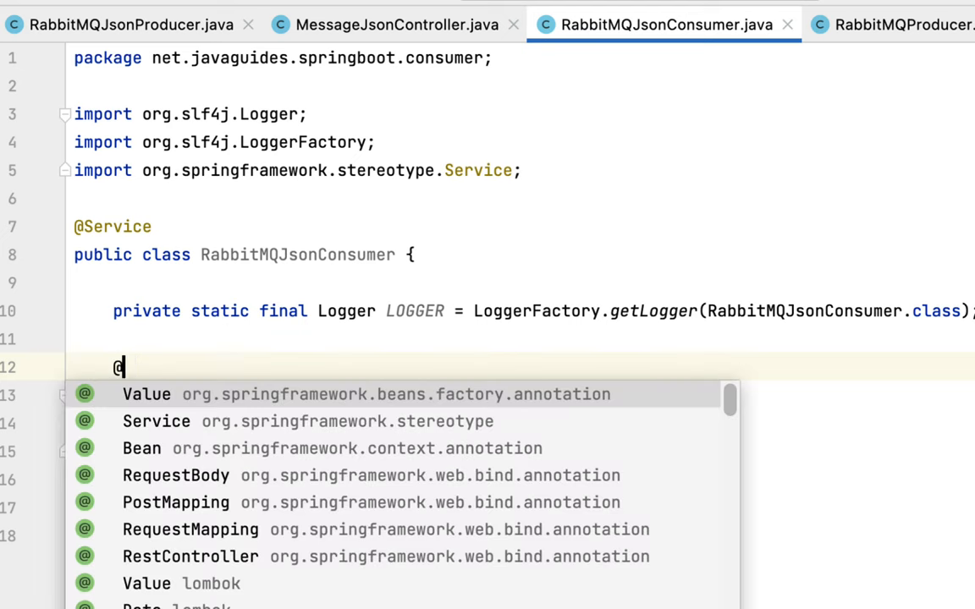
pyautogui.write('Rabb')
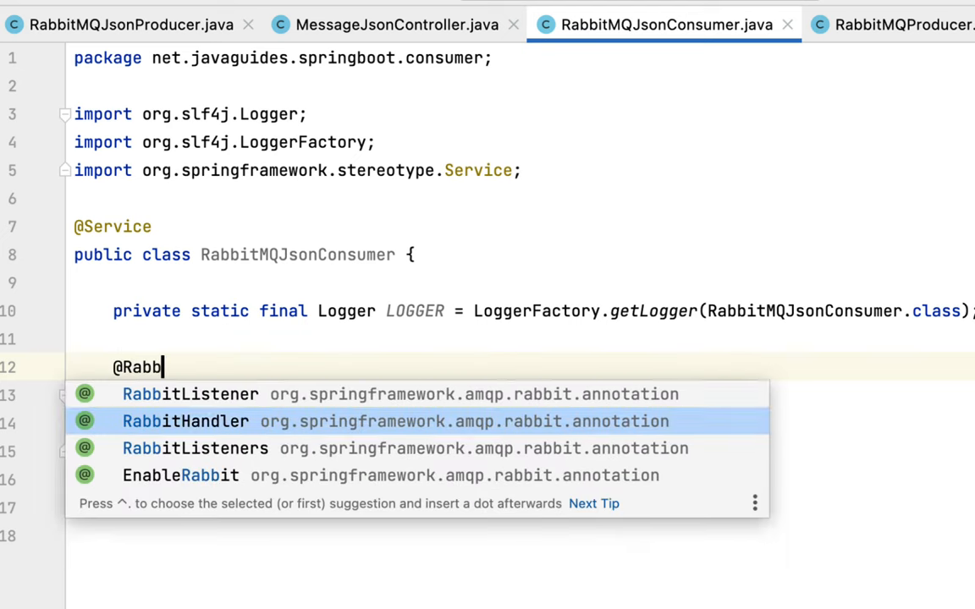
pyautogui.press('Up')
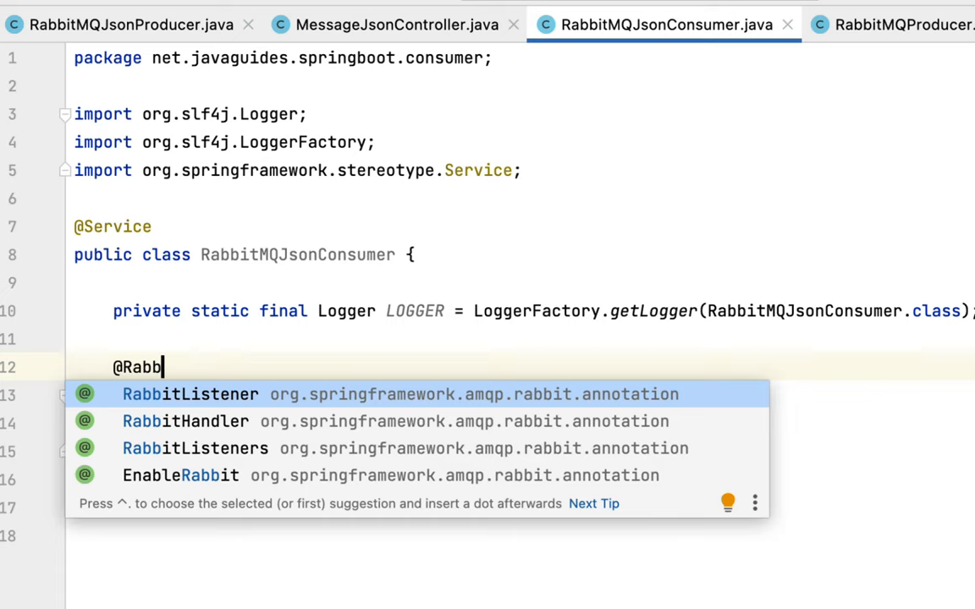
pyautogui.moveTo(474, 311)
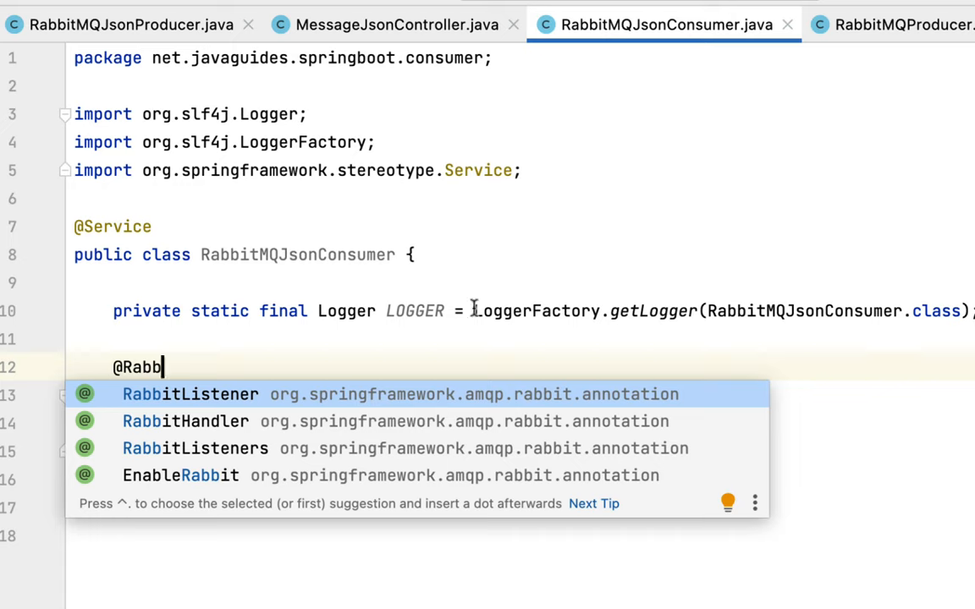
pyautogui.moveTo(273, 403)
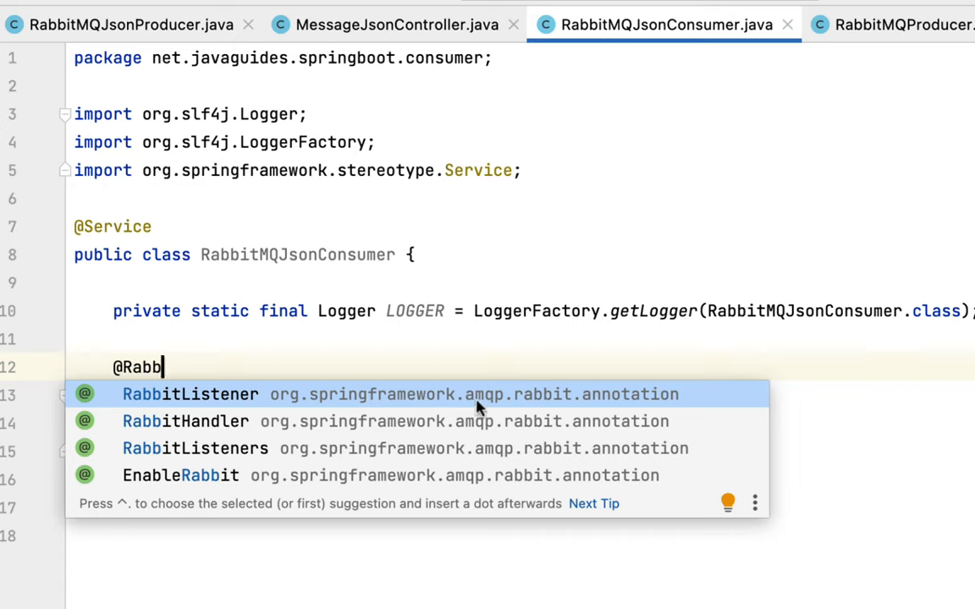
pyautogui.moveTo(631, 405)
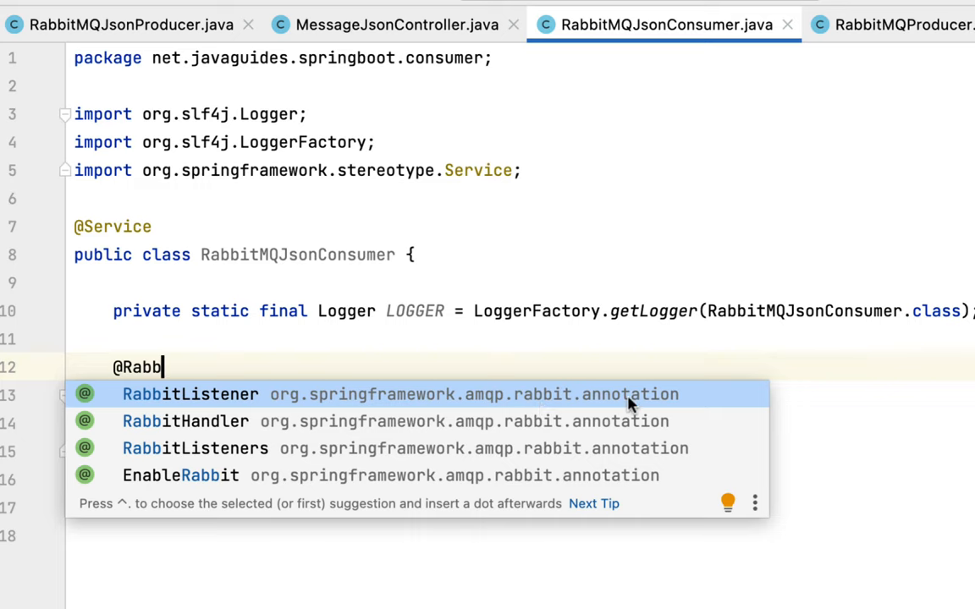
pyautogui.click(190, 394)
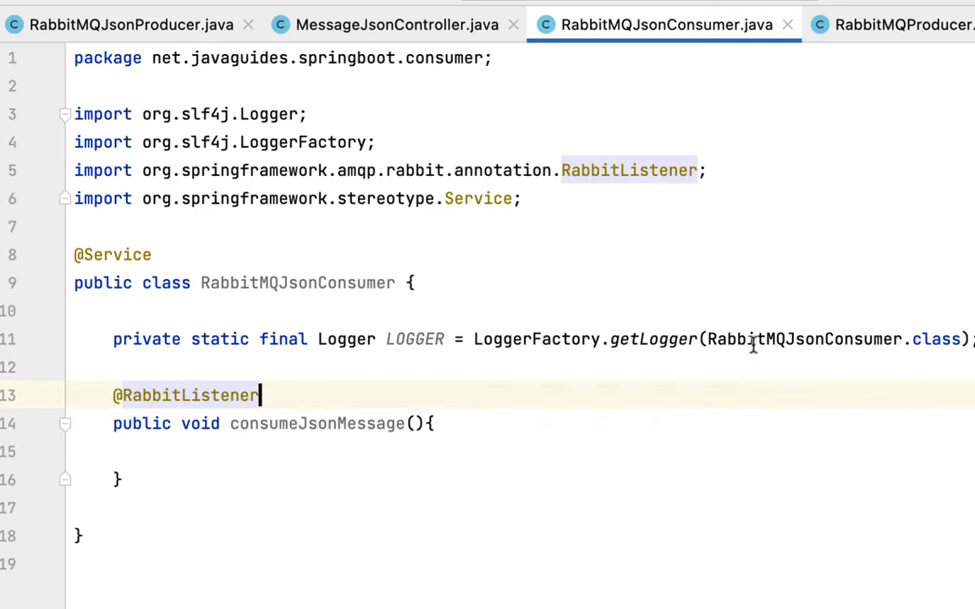
pyautogui.write('()')
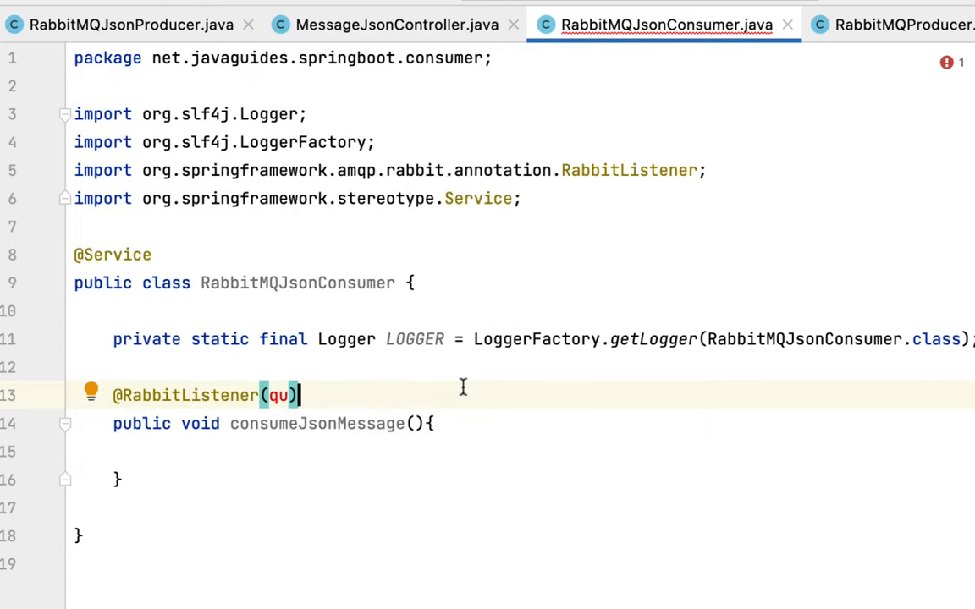
pyautogui.write('eues = {')
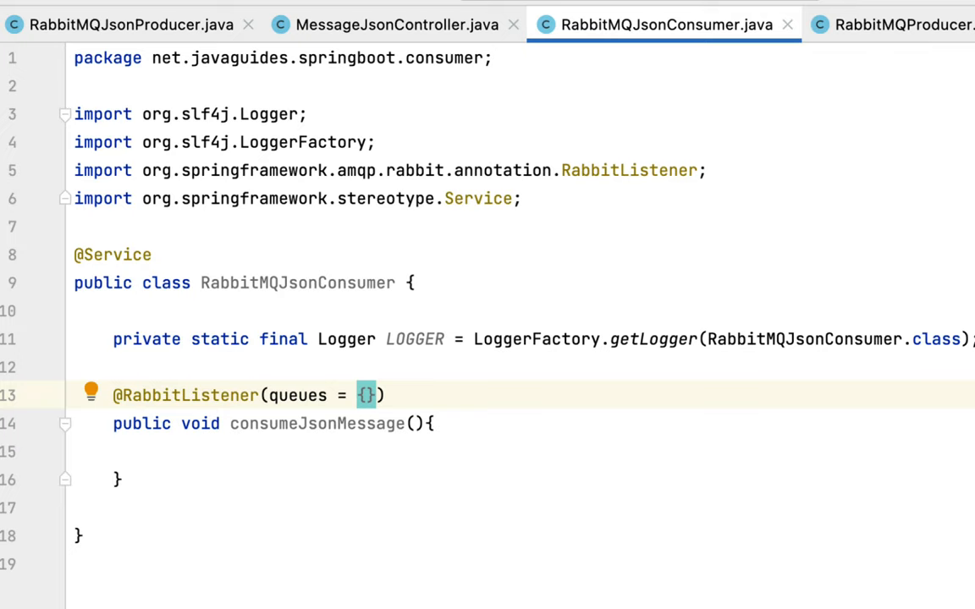
pyautogui.write('"')
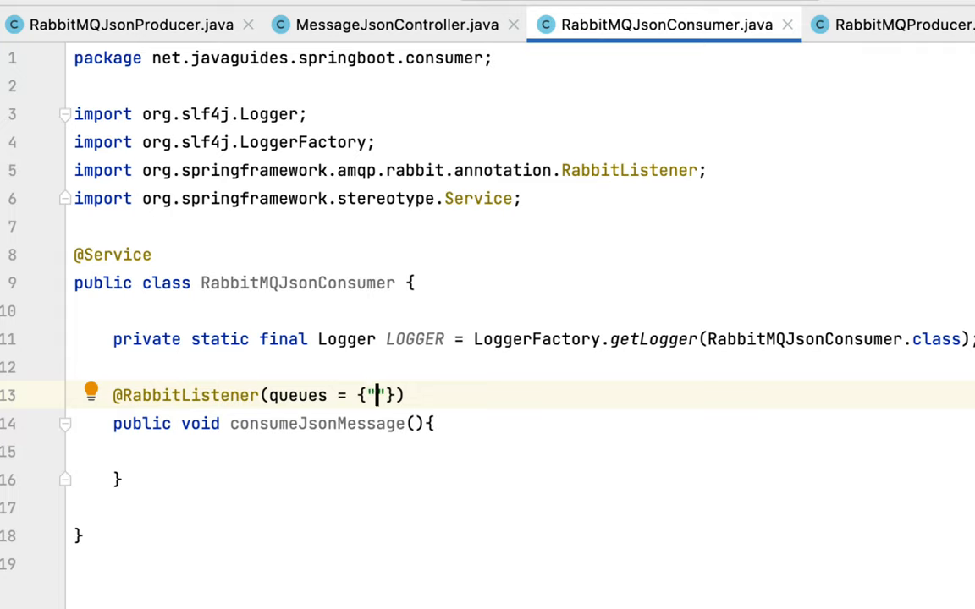
pyautogui.write('${')
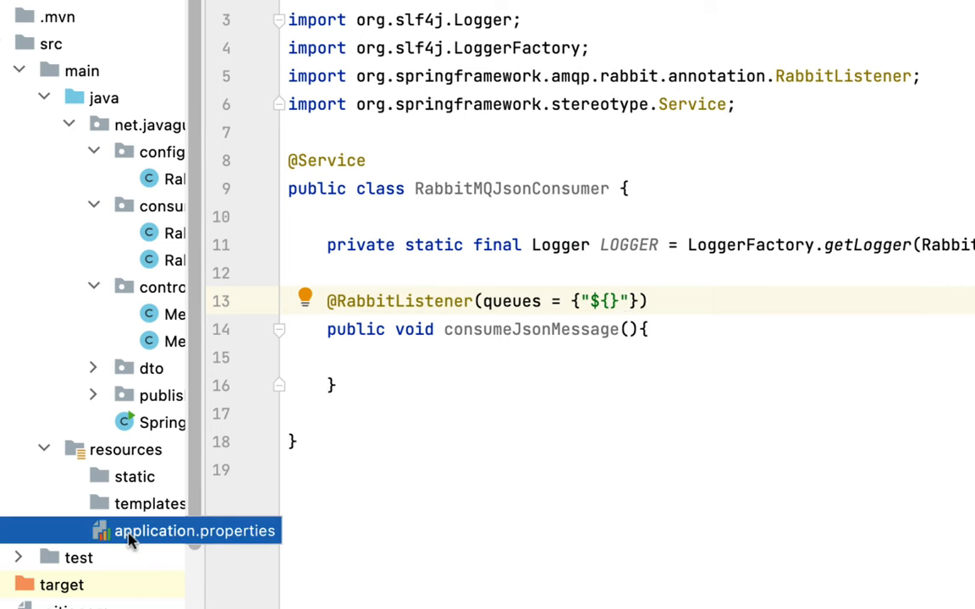
# Open application.properties and select the rabbitmq.queue.json.name property key
pyautogui.click(194, 530)
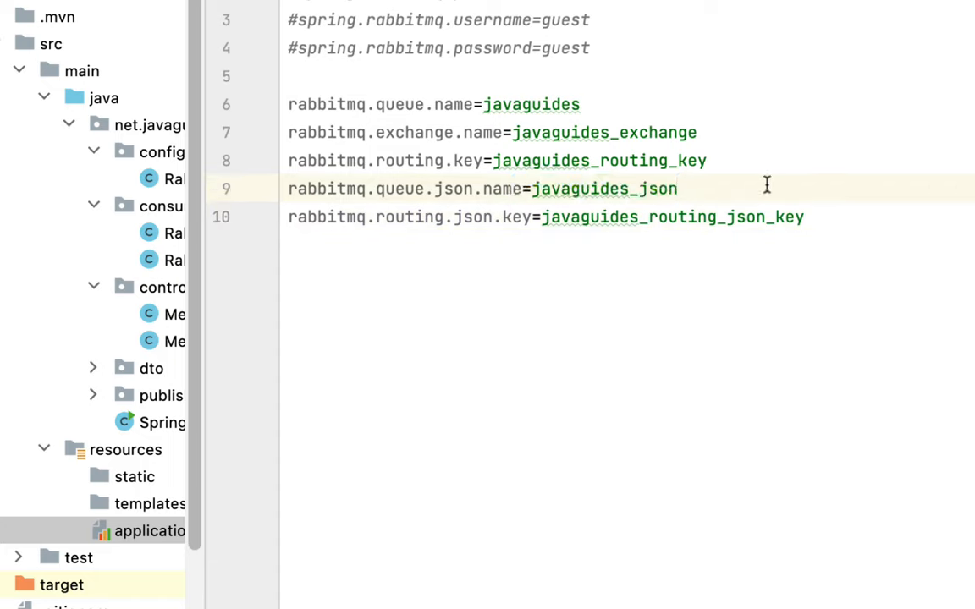
pyautogui.click(533, 188)
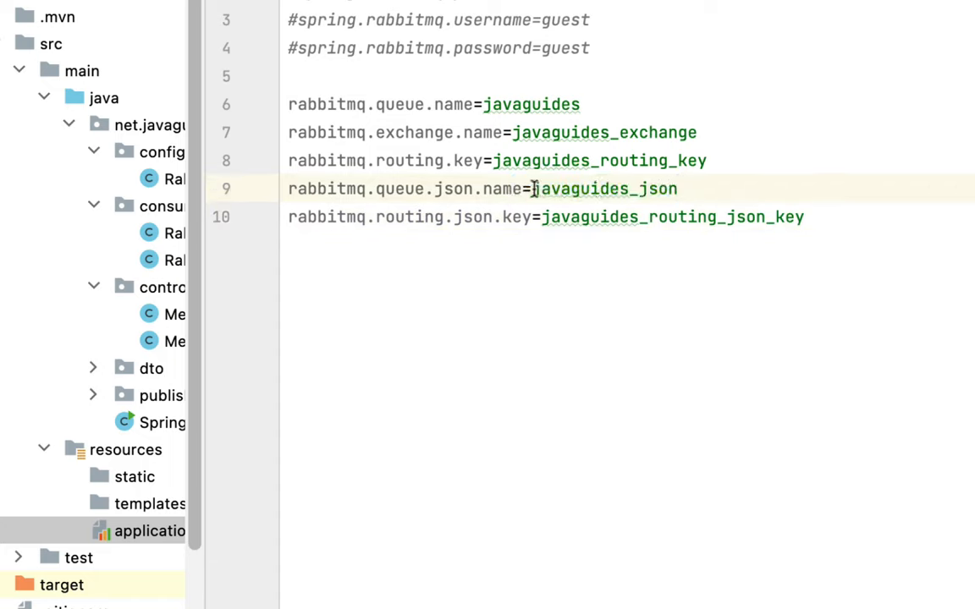
pyautogui.doubleClick(603, 189)
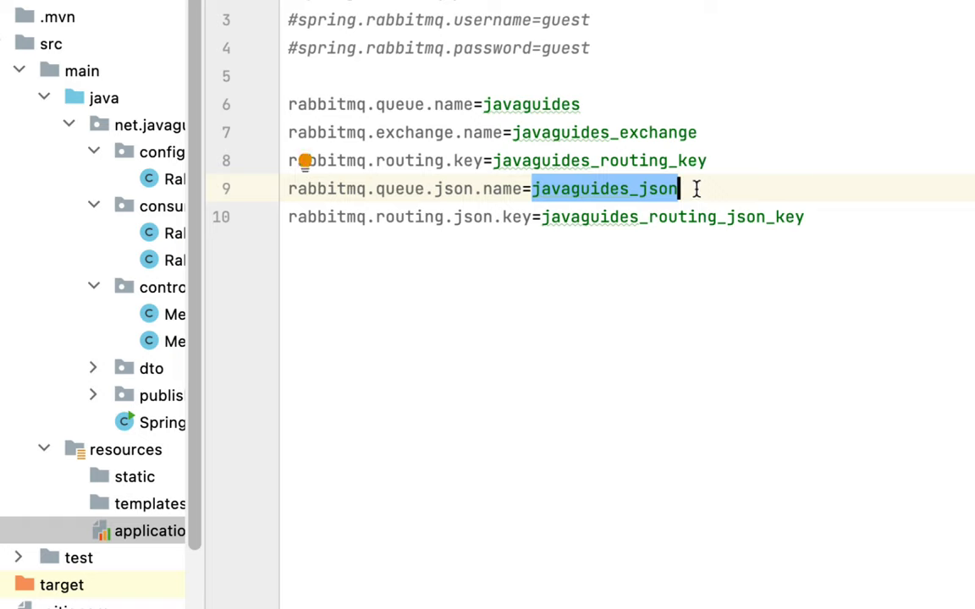
pyautogui.moveTo(641, 230)
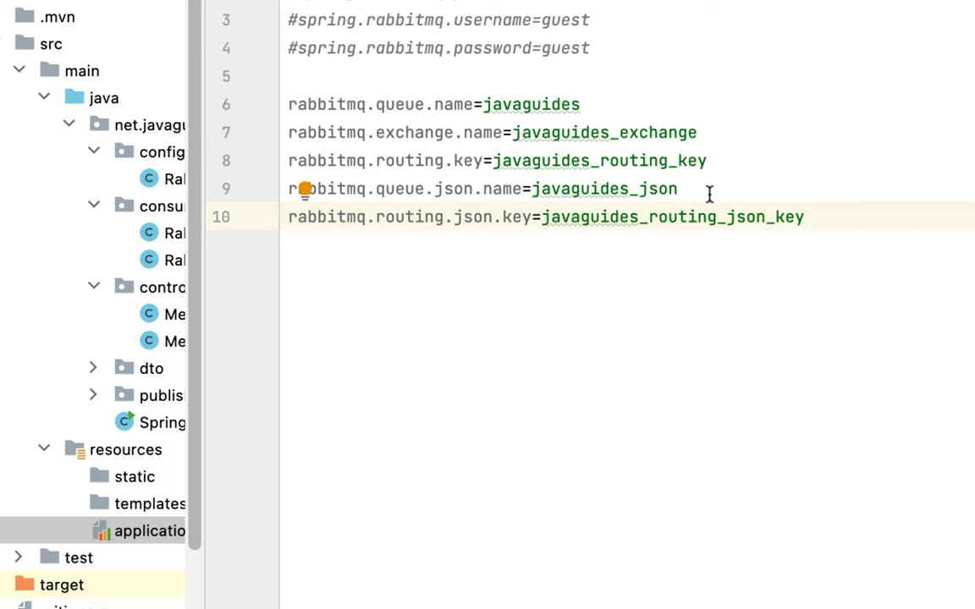
pyautogui.doubleClick(603, 188)
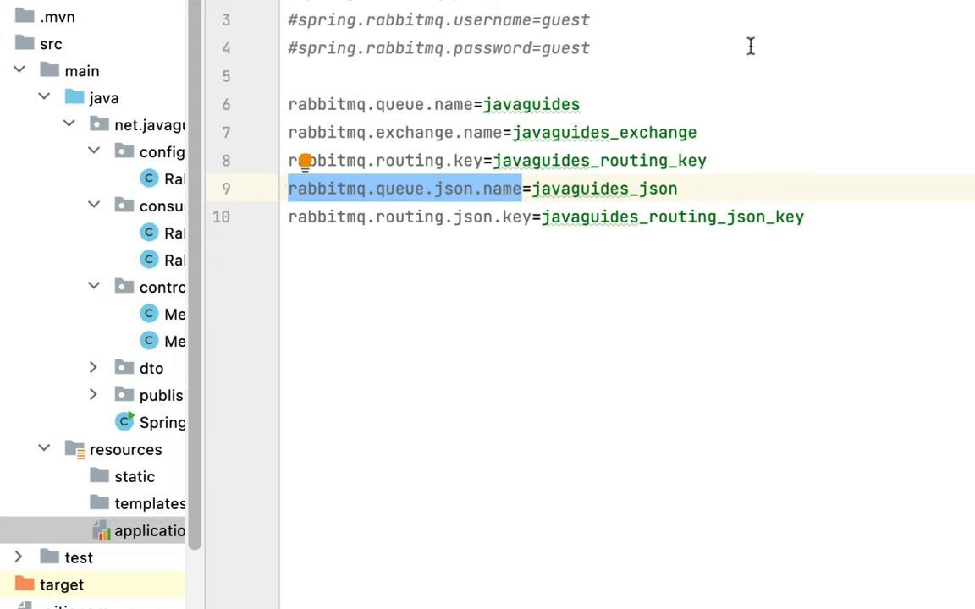
pyautogui.moveTo(207, 187)
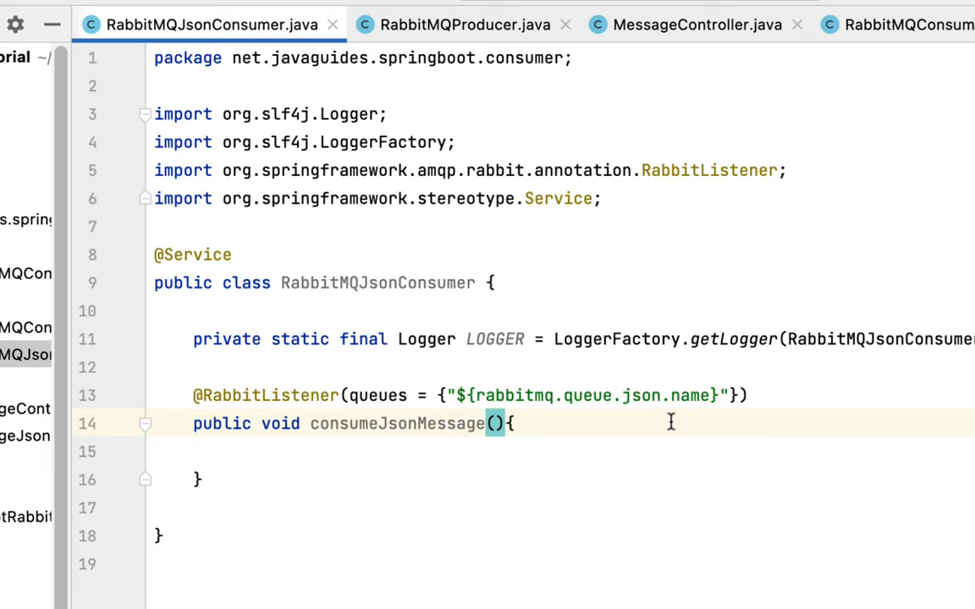
# Give consumeJsonMessage a User user parameter, importing the User DTO
pyautogui.write('User user')
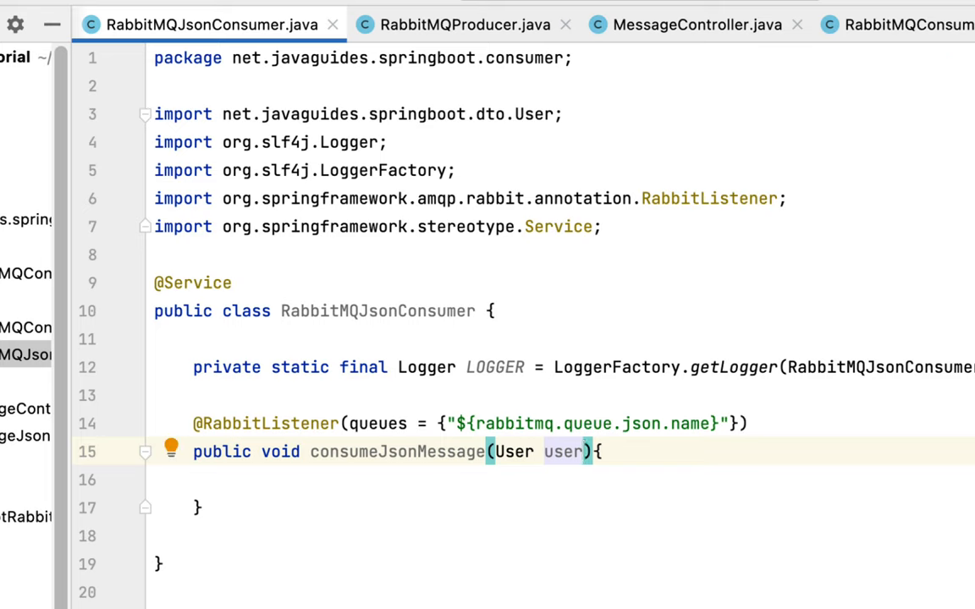
pyautogui.moveTo(584, 412)
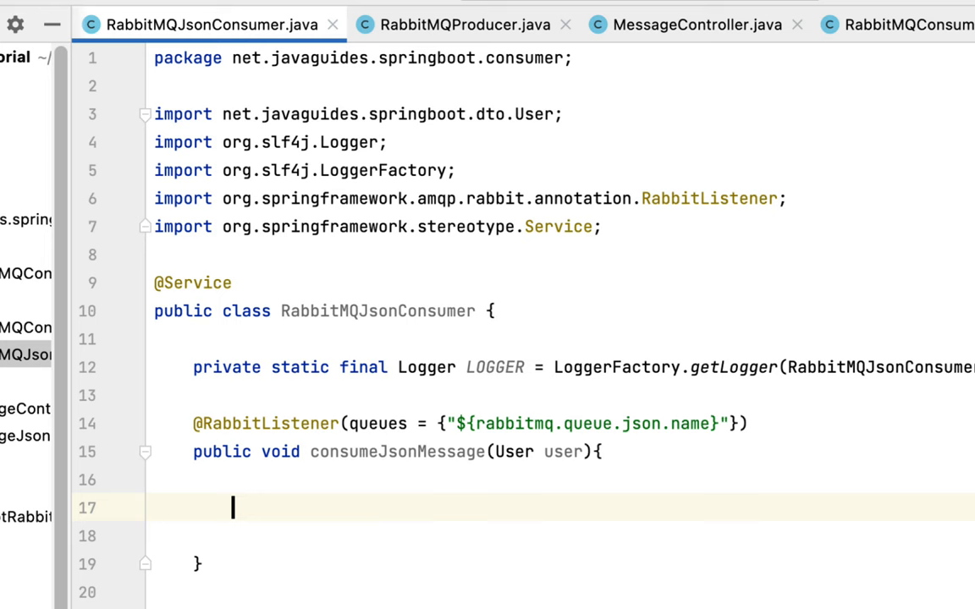
# Log LOGGER.info(String.format("Received JSON message -> %s", user.toString())), fixing the typo
pyautogui.write('LOGGER')
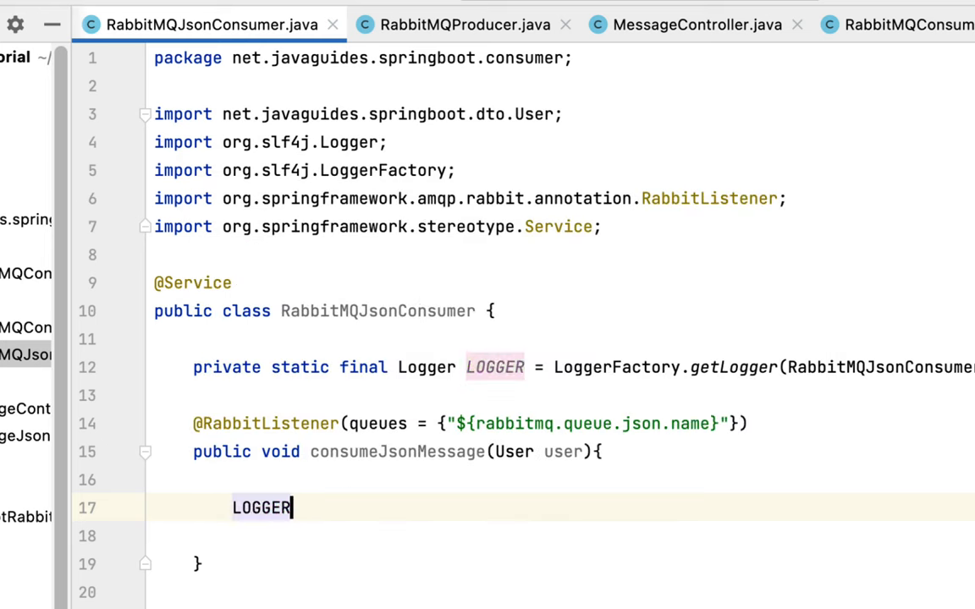
pyautogui.write('.info(String);')
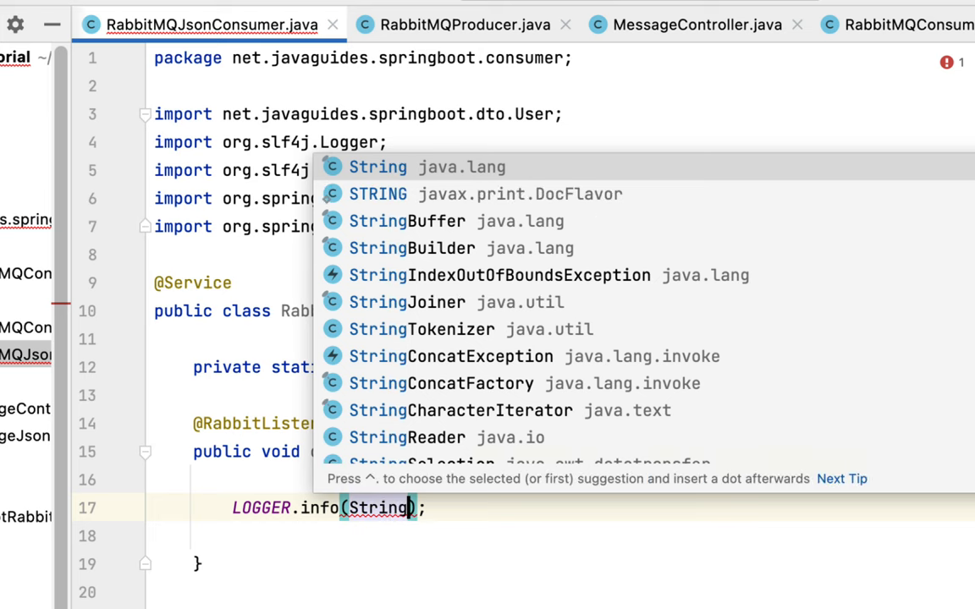
pyautogui.write('.format(')
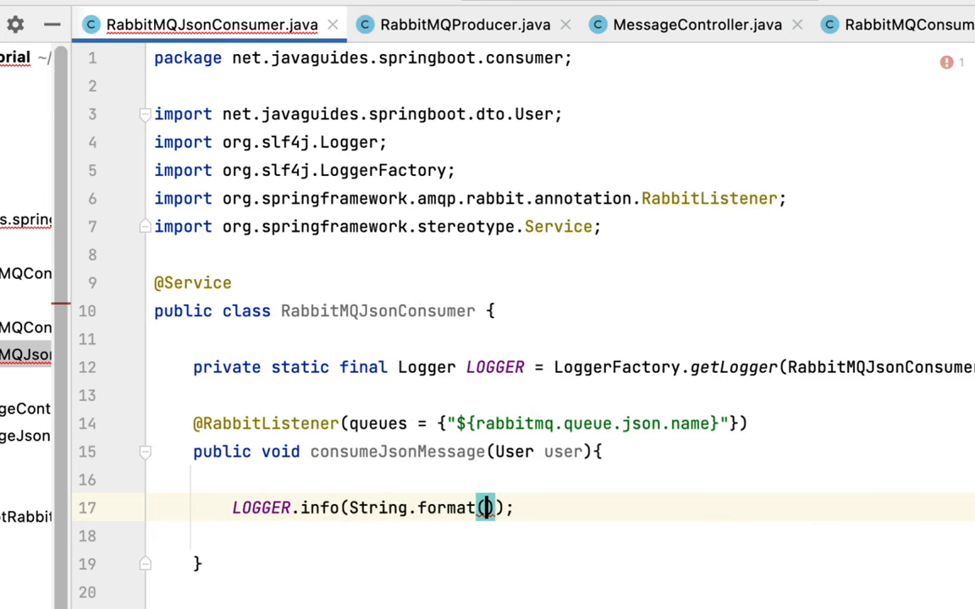
pyautogui.write('"Re')
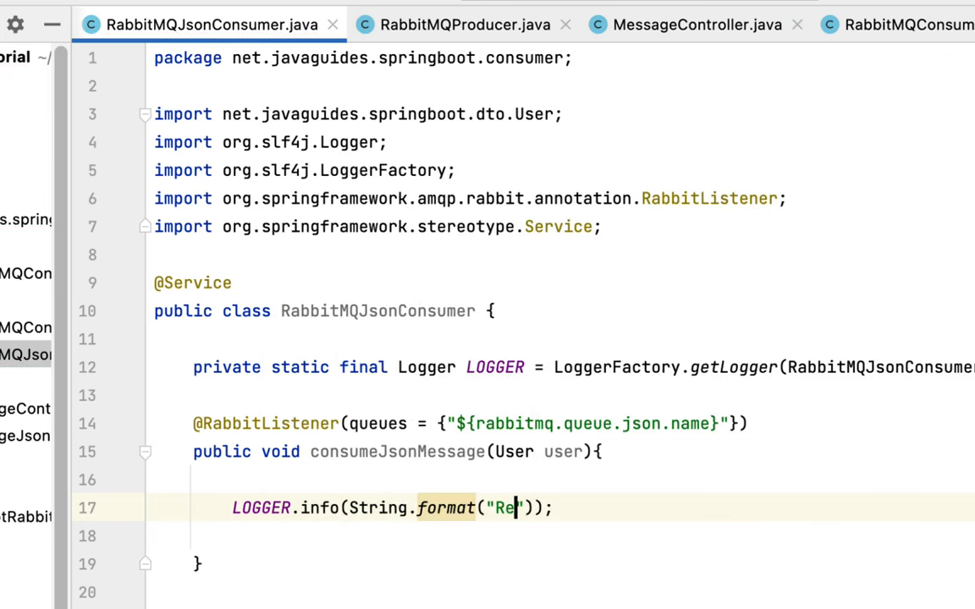
pyautogui.write('ievd')
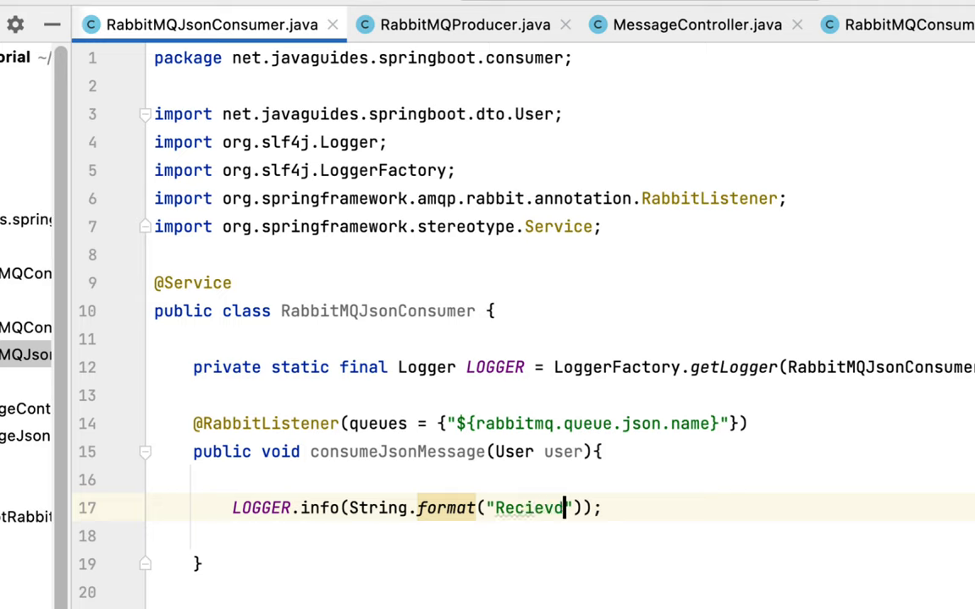
pyautogui.write('ed')
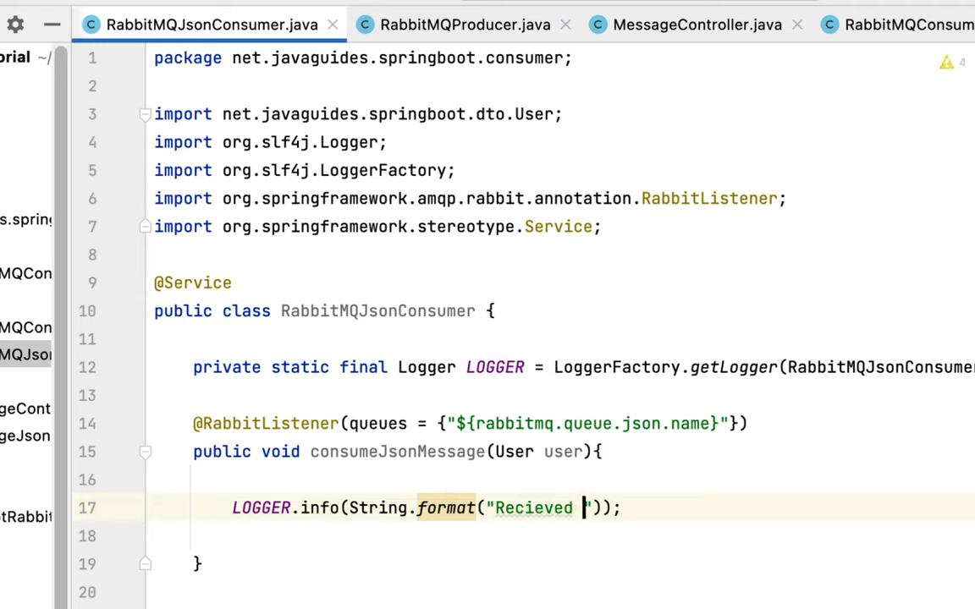
pyautogui.write('JSON m')
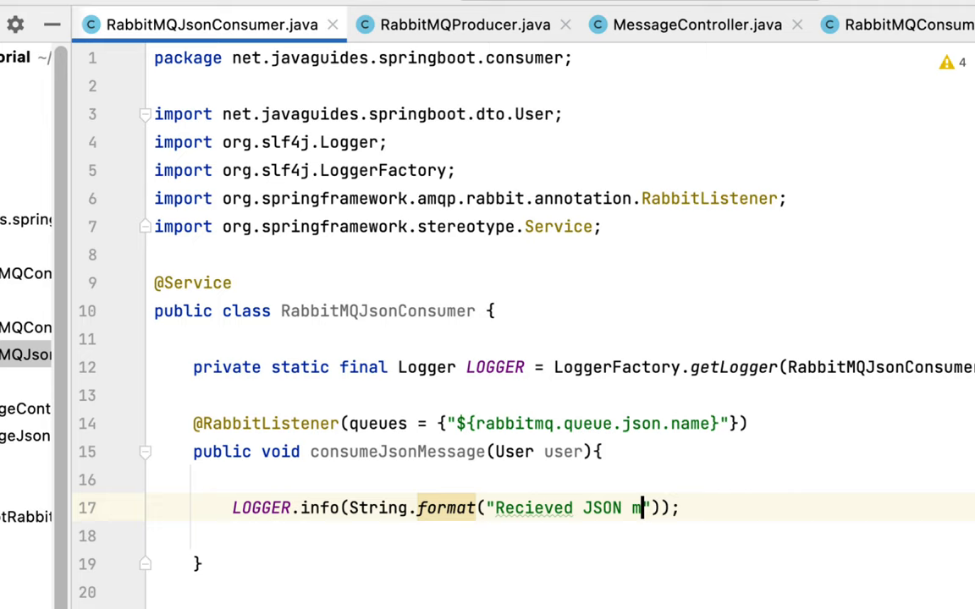
pyautogui.write('essage -> %s')
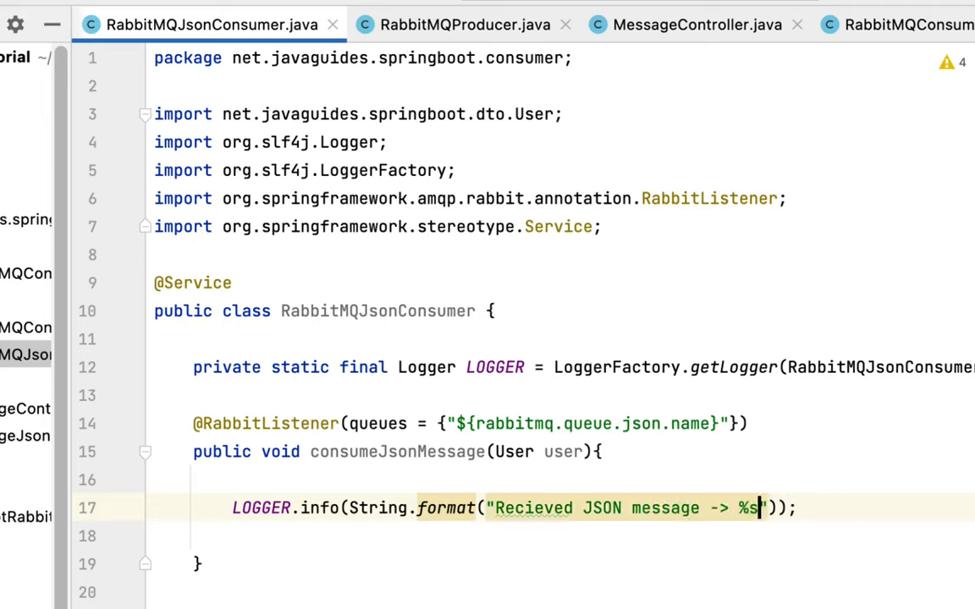
pyautogui.write(', us')
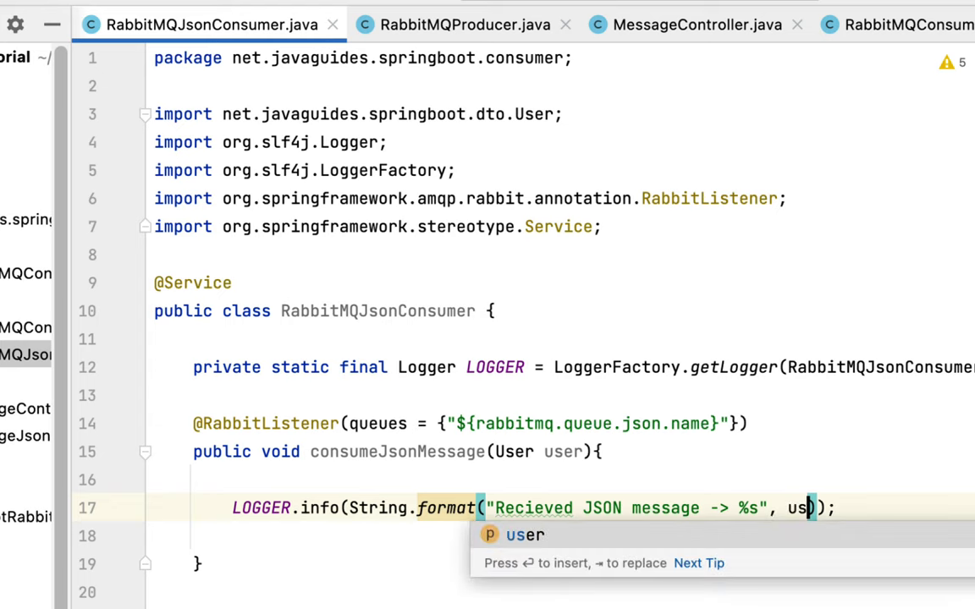
pyautogui.write('.toString(')
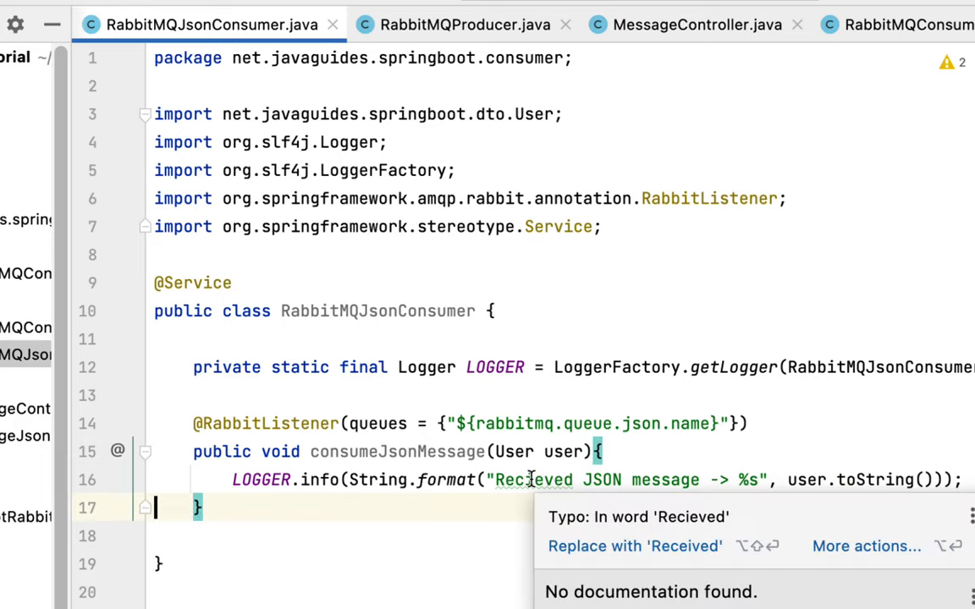
pyautogui.click(635, 546)
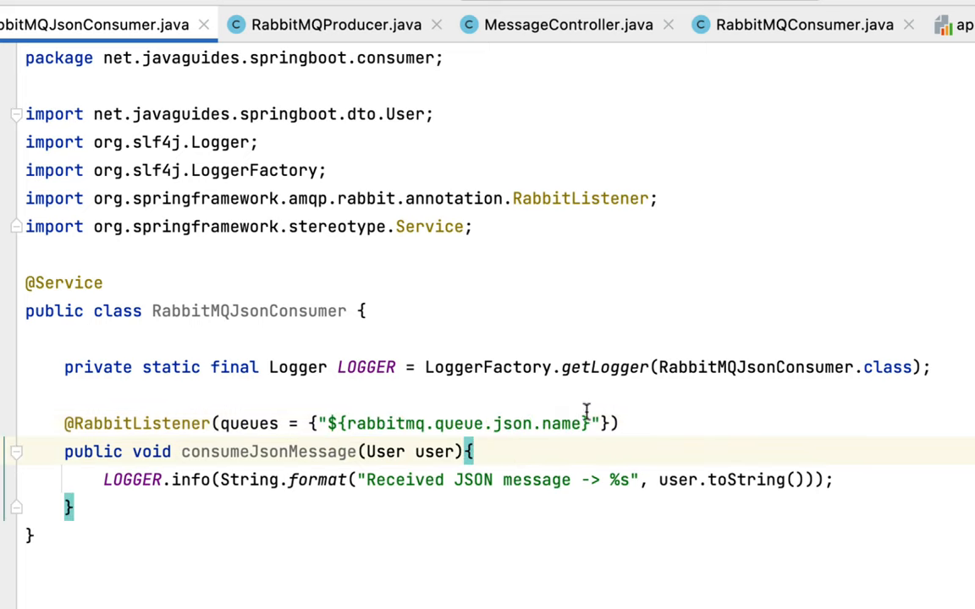
# Select rabbitmq.queue.json.name in the annotation and view application.properties
pyautogui.doubleClick(466, 423)
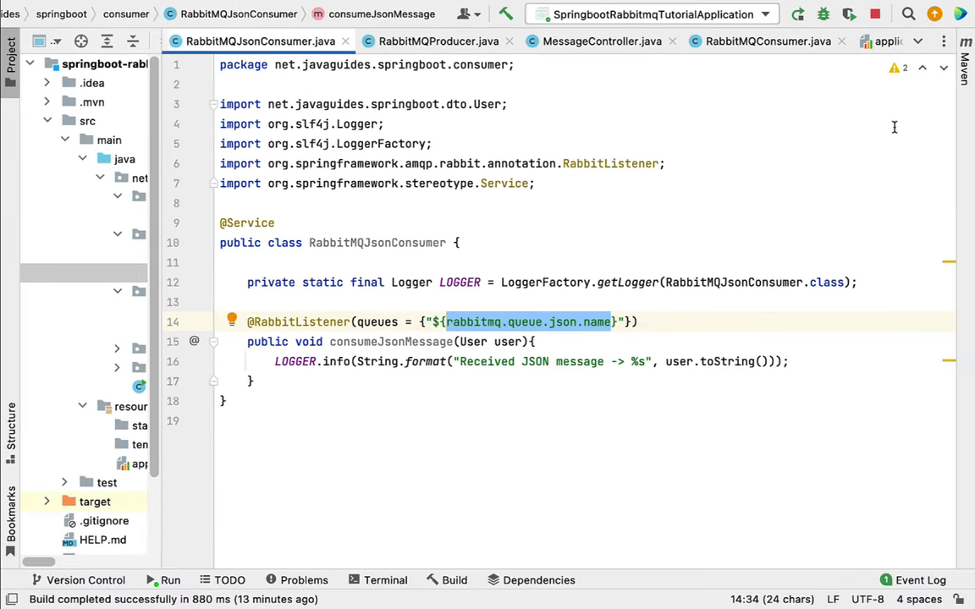
pyautogui.click(825, 41)
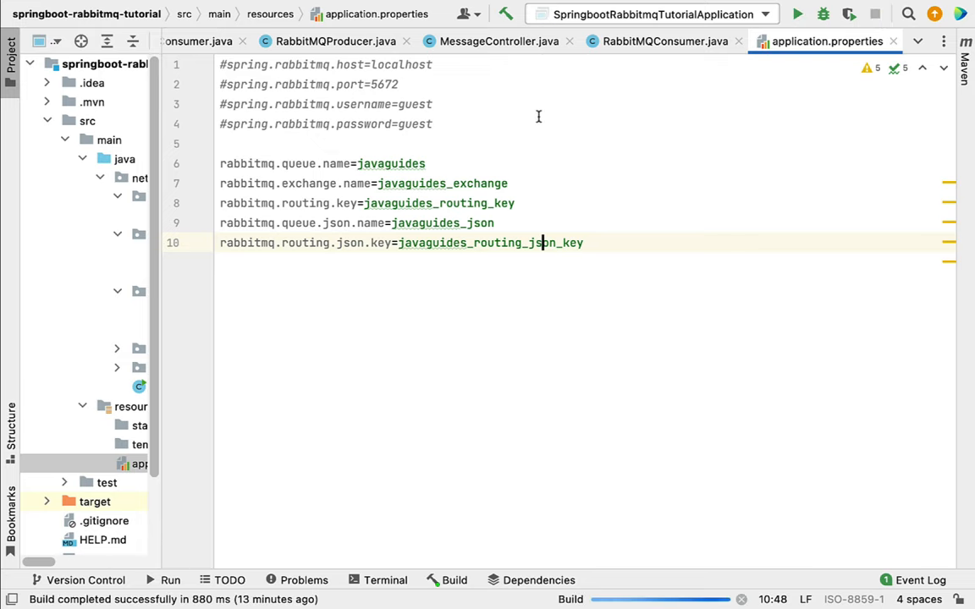
# Run SpringbootRabbitmqTutorialApplication and scroll the console to the received JSON message log
pyautogui.click(796, 13)
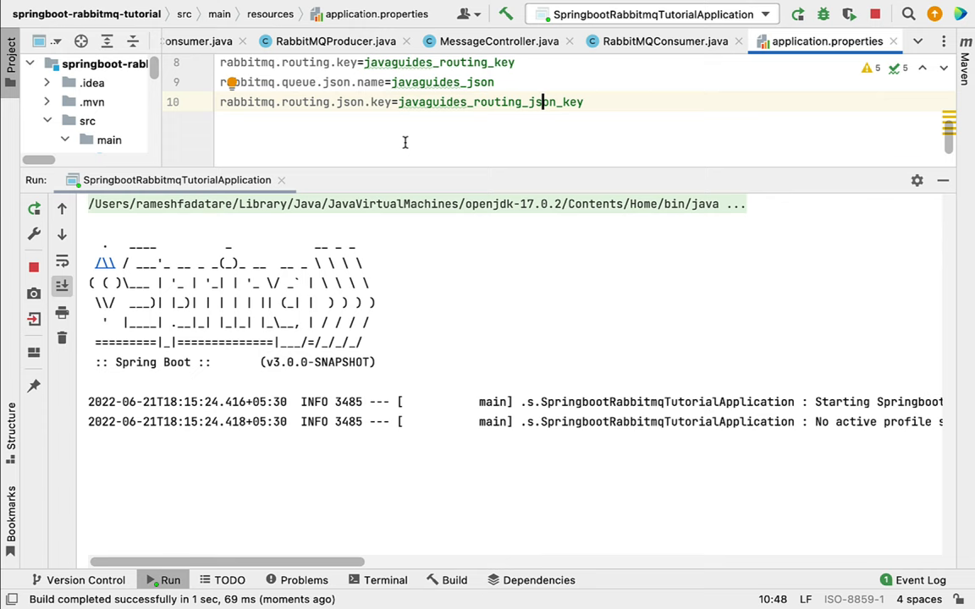
pyautogui.scroll(-3)
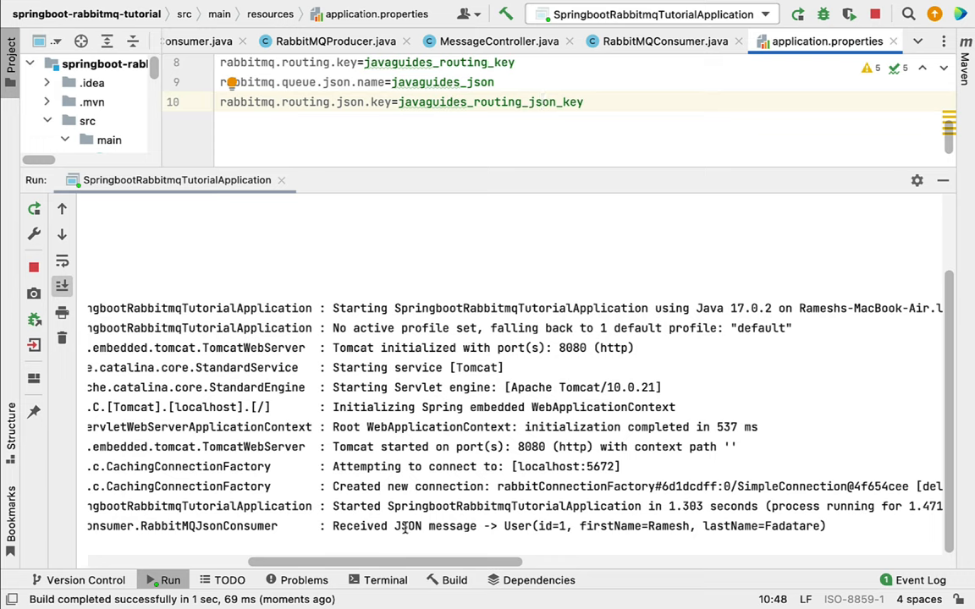
pyautogui.moveTo(513, 433)
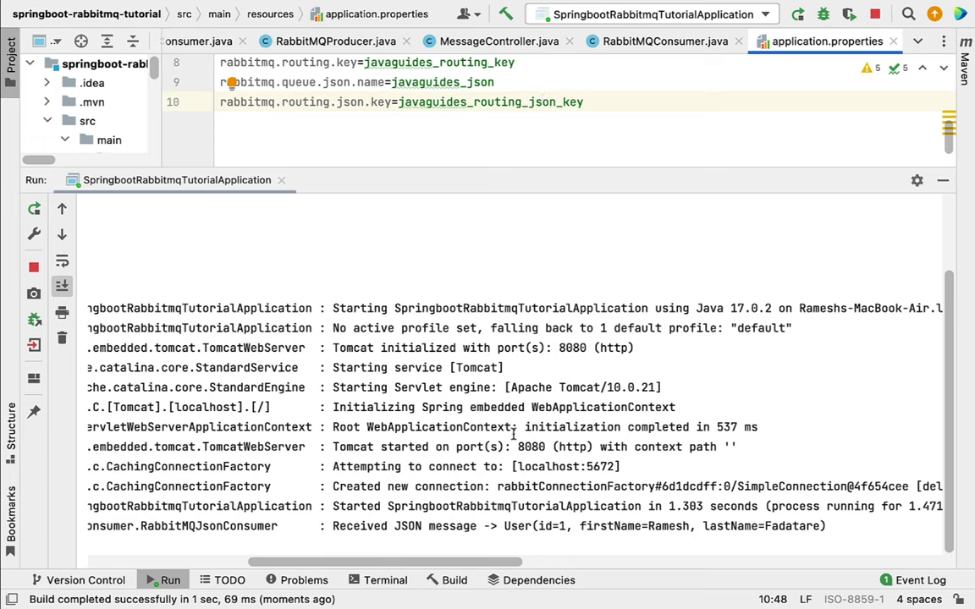
pyautogui.moveTo(492, 453)
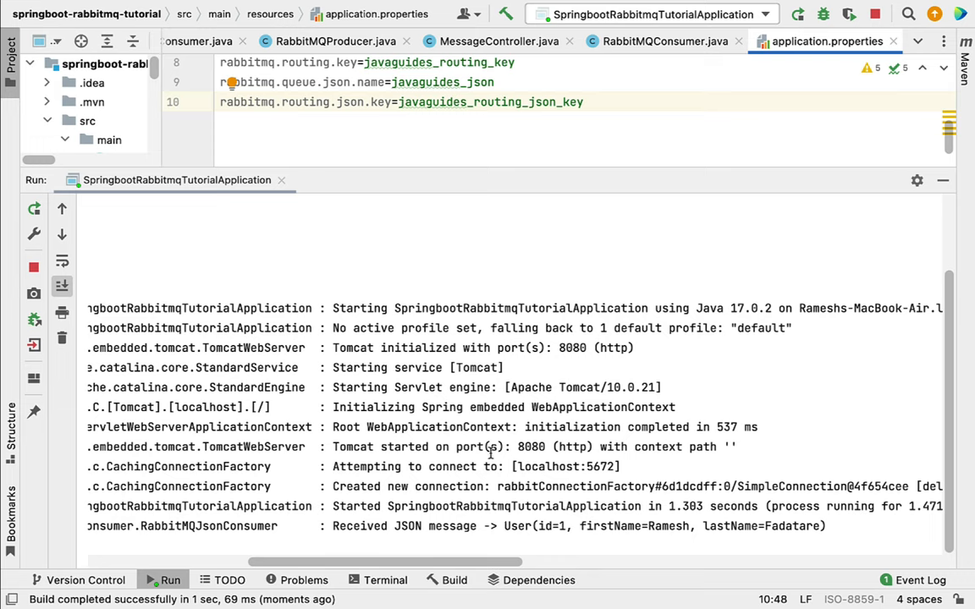
pyautogui.moveTo(517, 520)
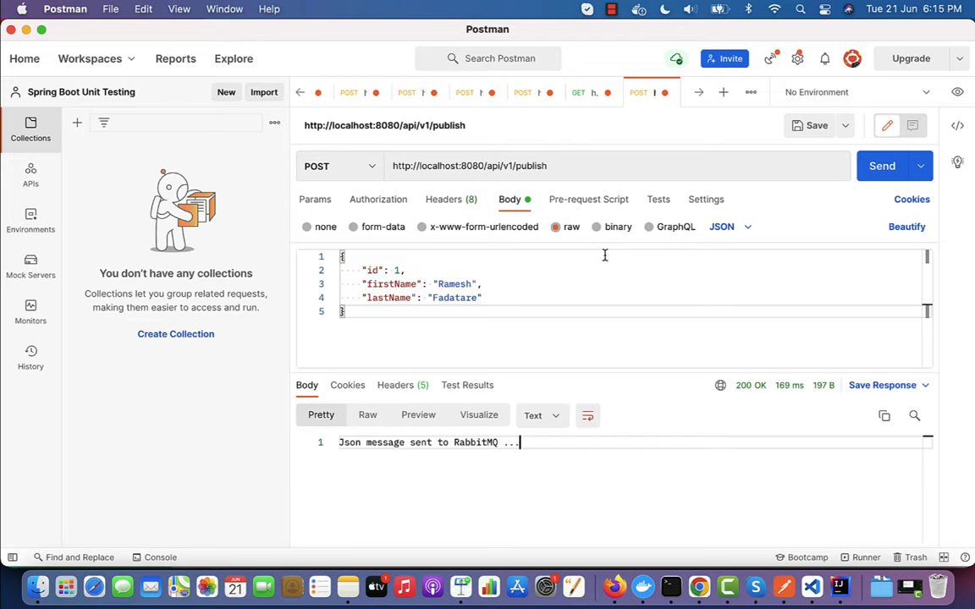
pyautogui.moveTo(475, 272)
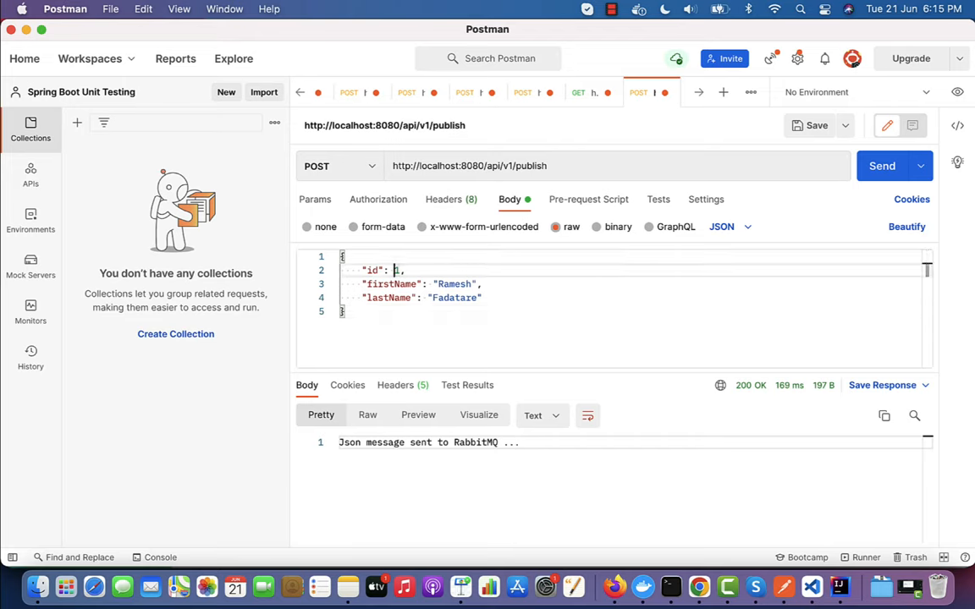
# Send a Postman JSON body with id 2, firstName john, lastName cena, then check IntelliJ
pyautogui.write('2')
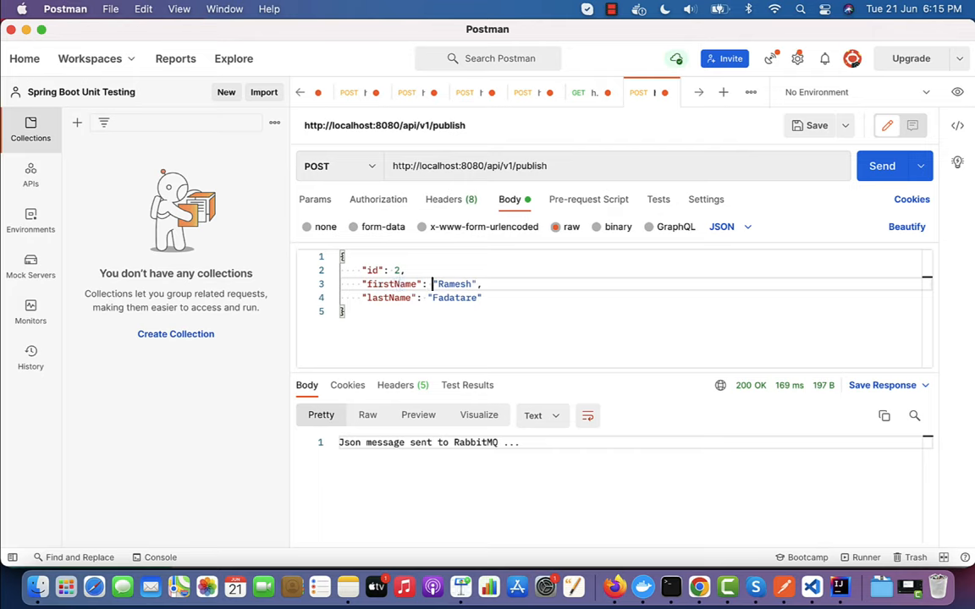
pyautogui.press('Backspace')
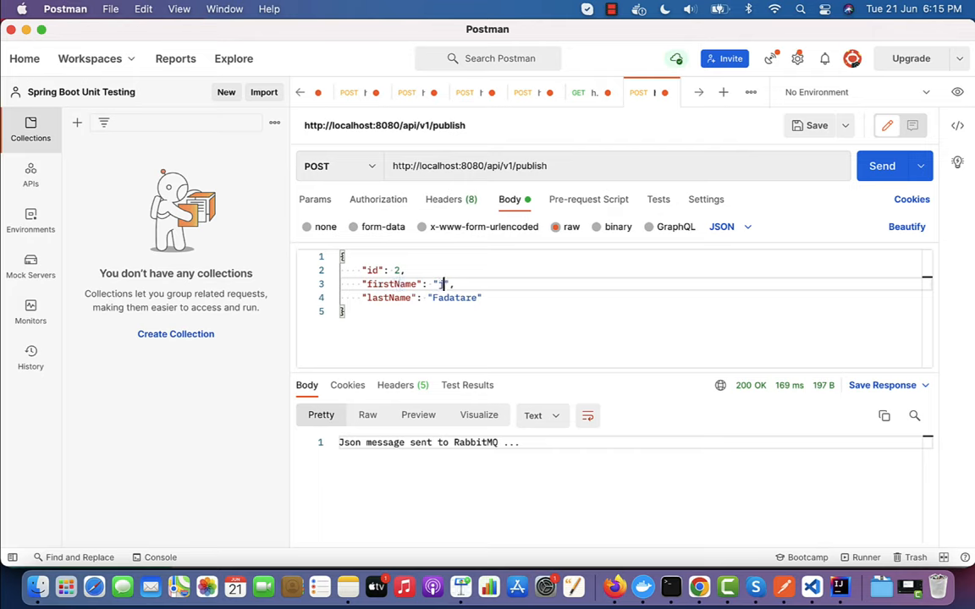
pyautogui.write('john')
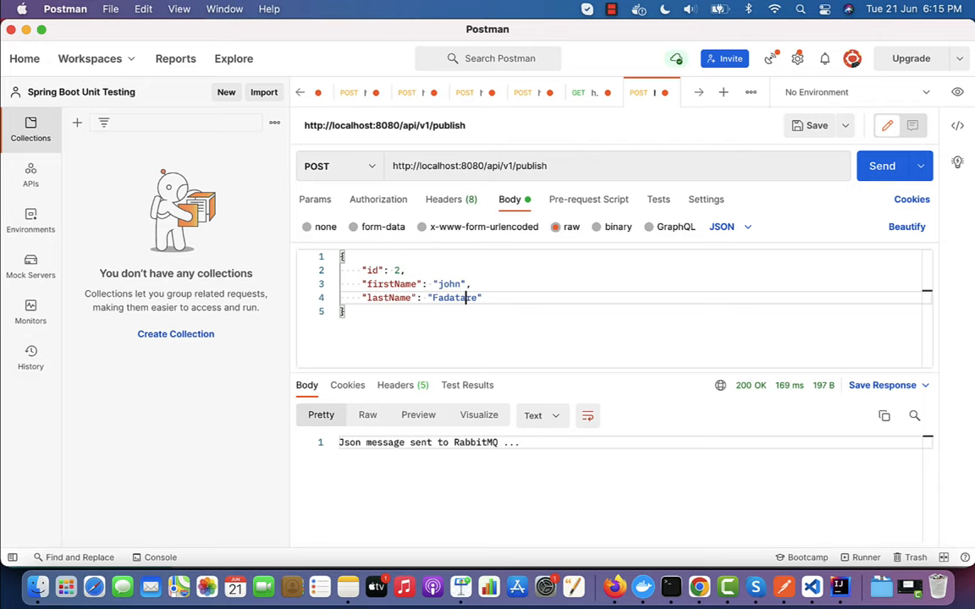
pyautogui.press('backspace')
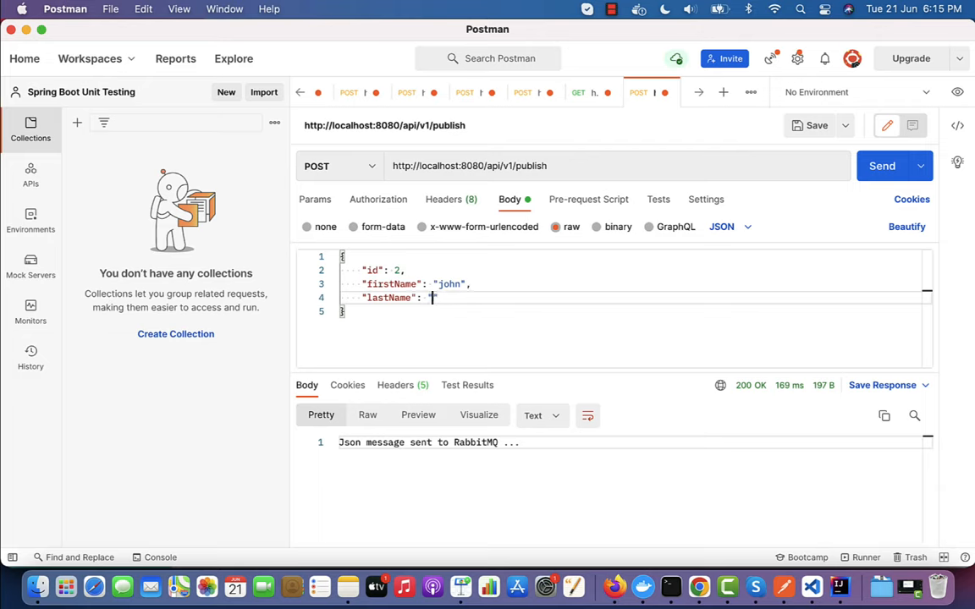
pyautogui.write('cena"')
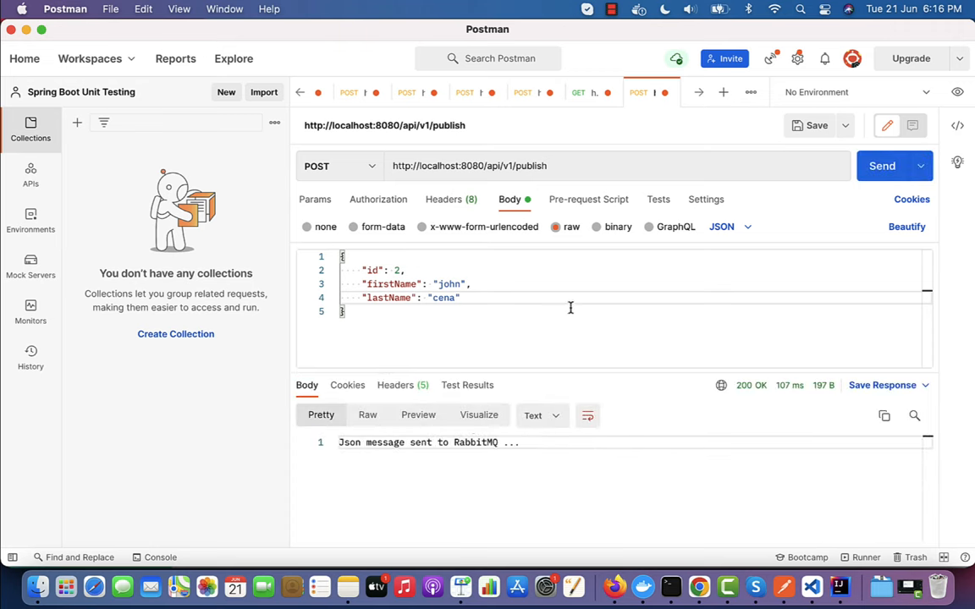
pyautogui.press('cmd+tab')
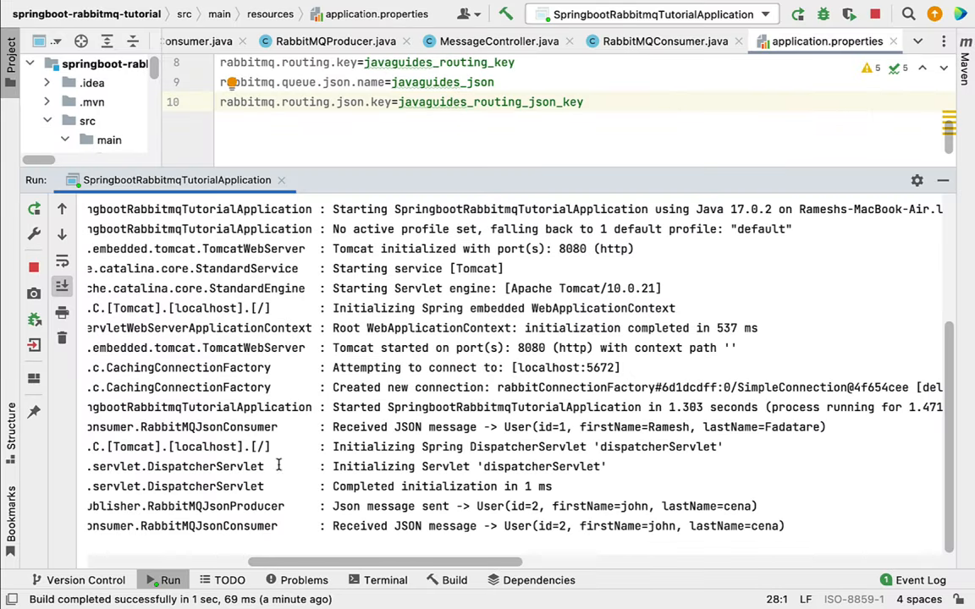
pyautogui.moveTo(428, 513)
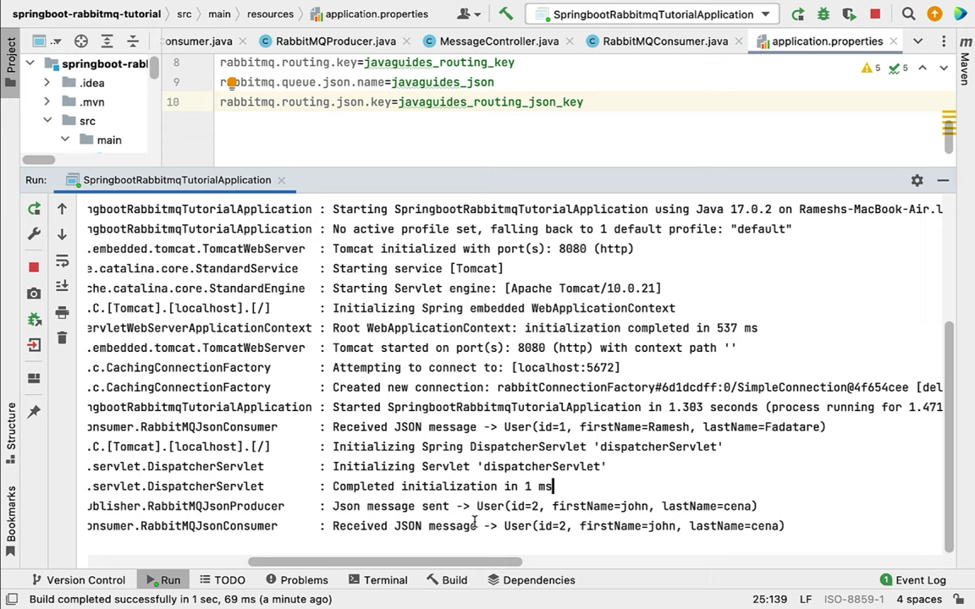
pyautogui.moveTo(797, 526)
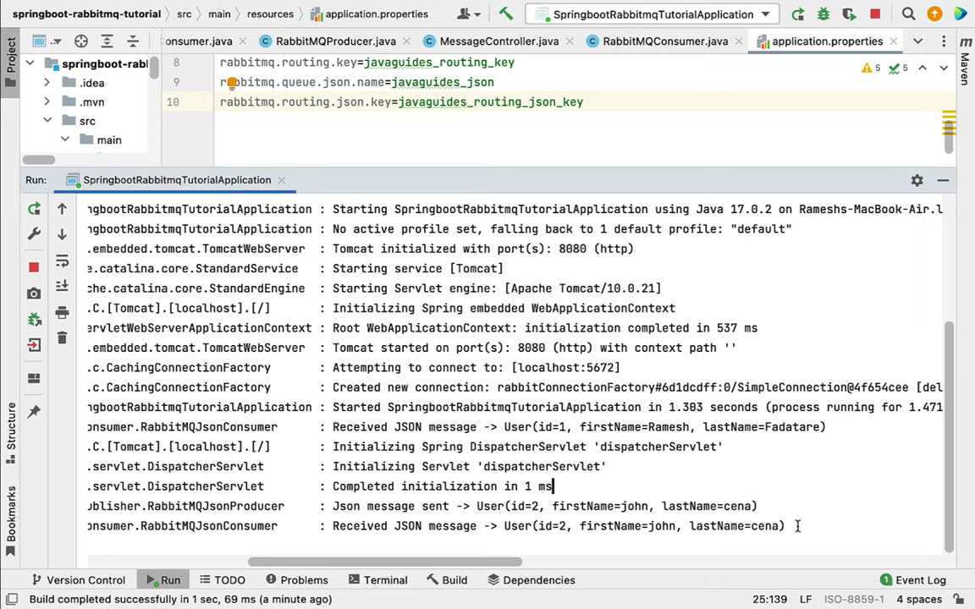
pyautogui.tripleClick(531, 525)
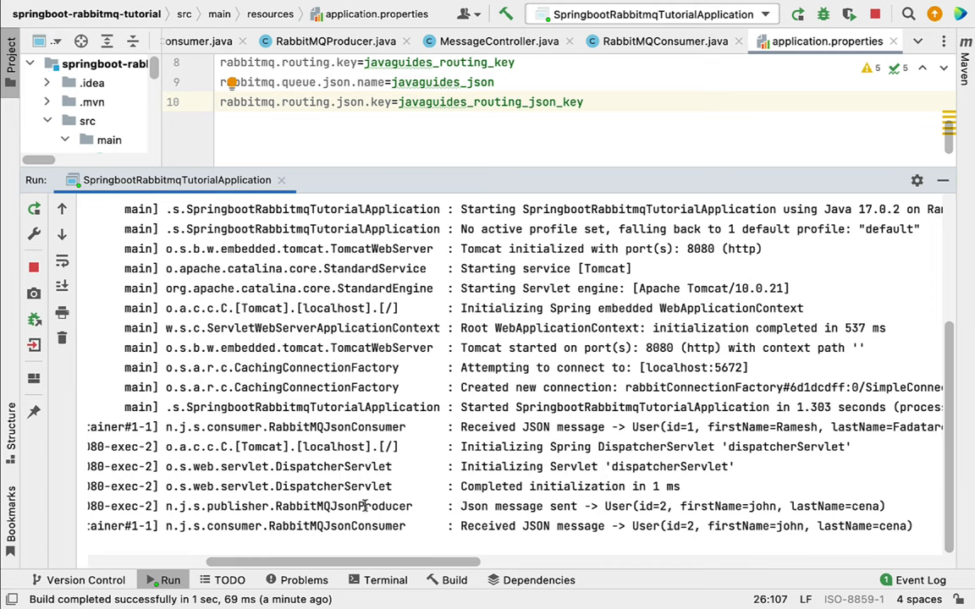
pyautogui.moveTo(512, 279)
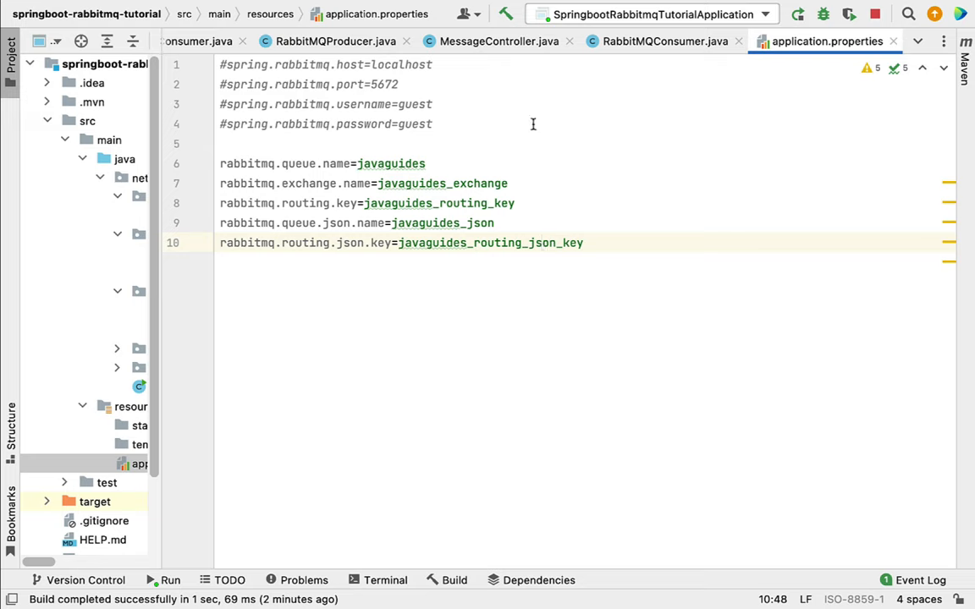
pyautogui.moveTo(639, 130)
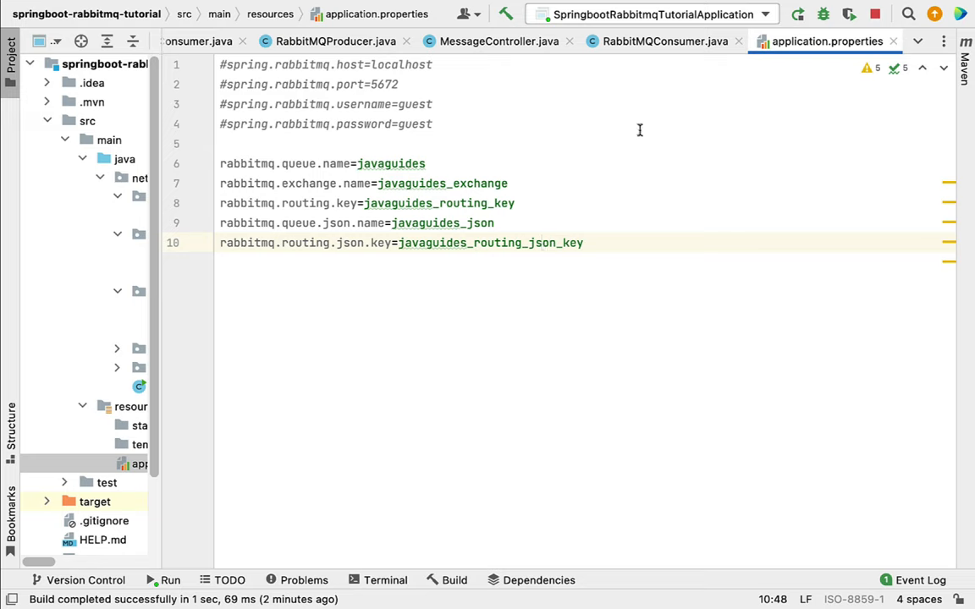
pyautogui.moveTo(617, 140)
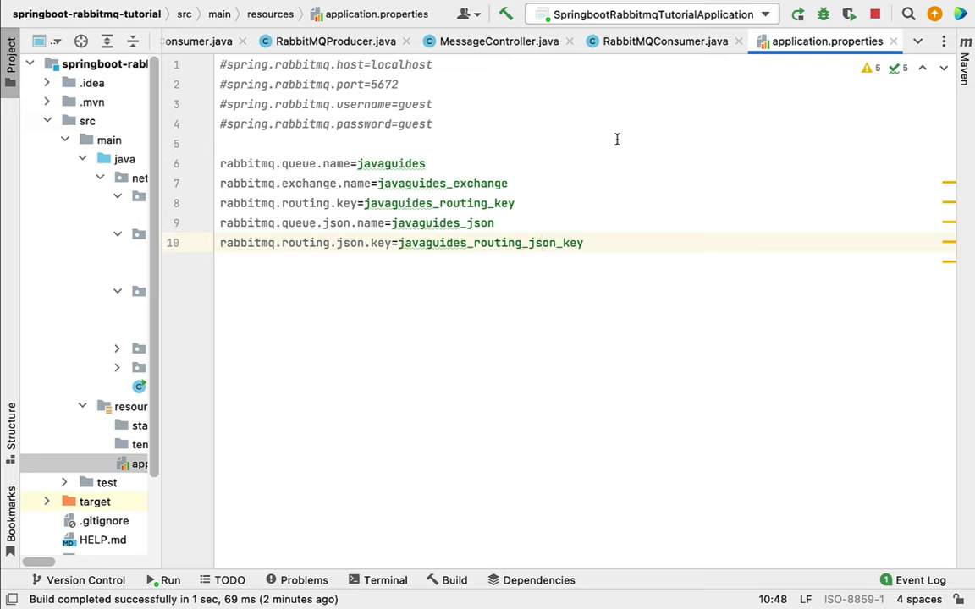